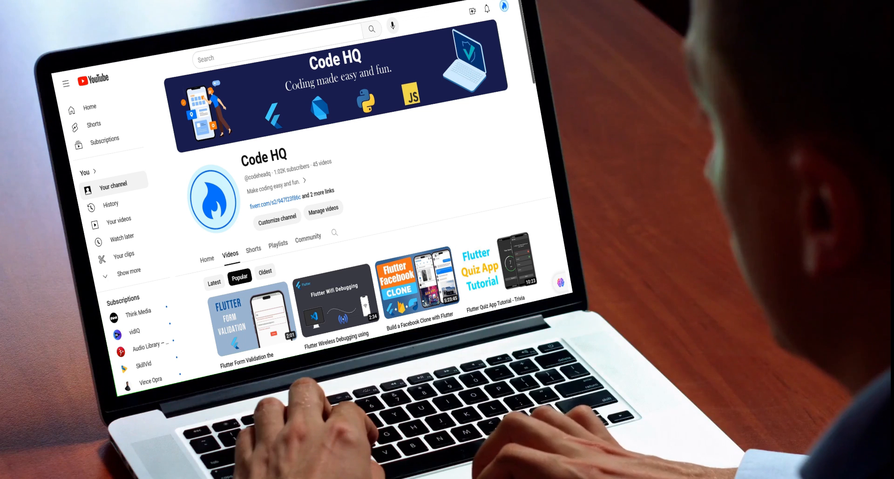
# - Scroll the Flutter 'Build and release an Android app' guide down to its launcher icon section
pyautogui.scroll(-3)
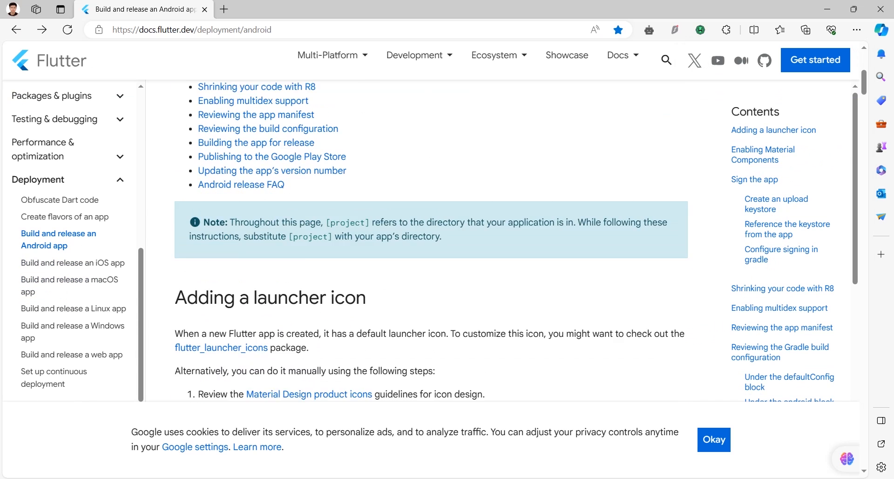
# - Follow the docs to add flutter_launcher_icons and a flutter_icons block using icons/app_logo.png
pyautogui.scroll(-3)
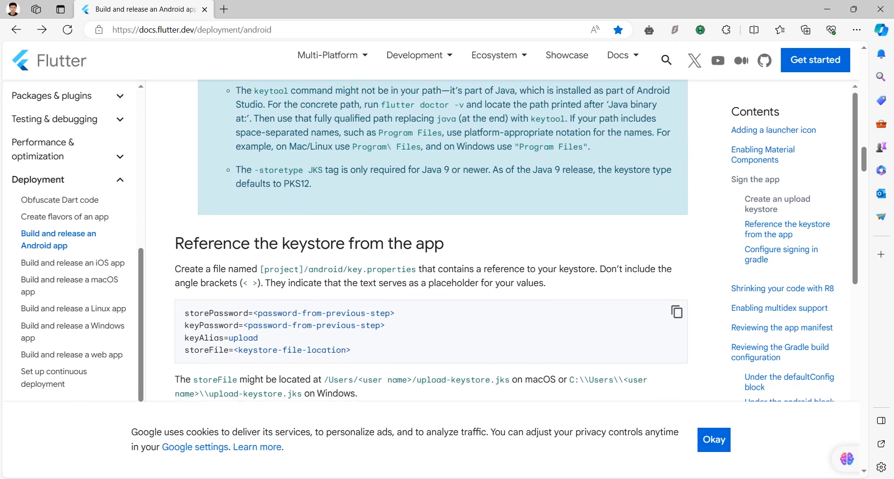
pyautogui.scroll(-3)
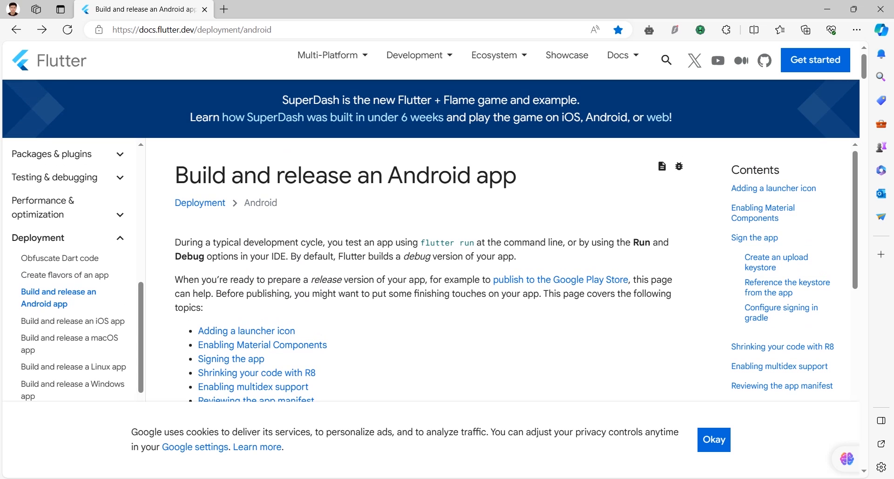
pyautogui.scroll(-3)
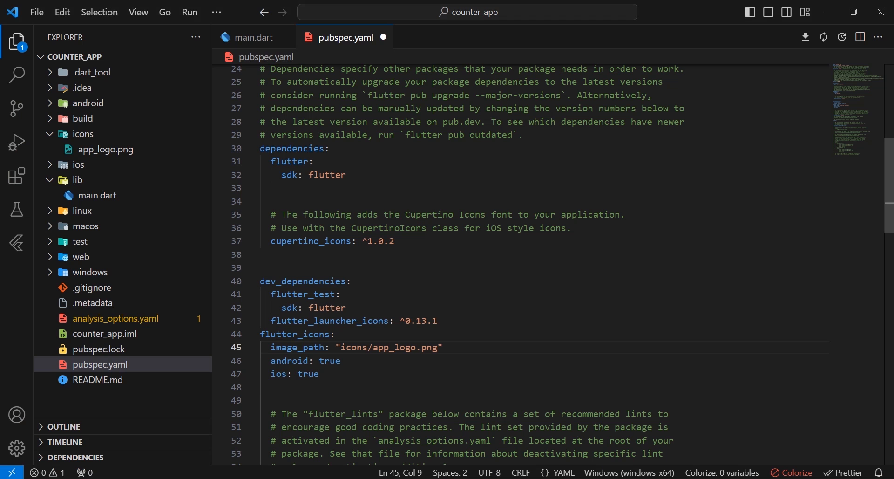
pyautogui.moveTo(475, 351)
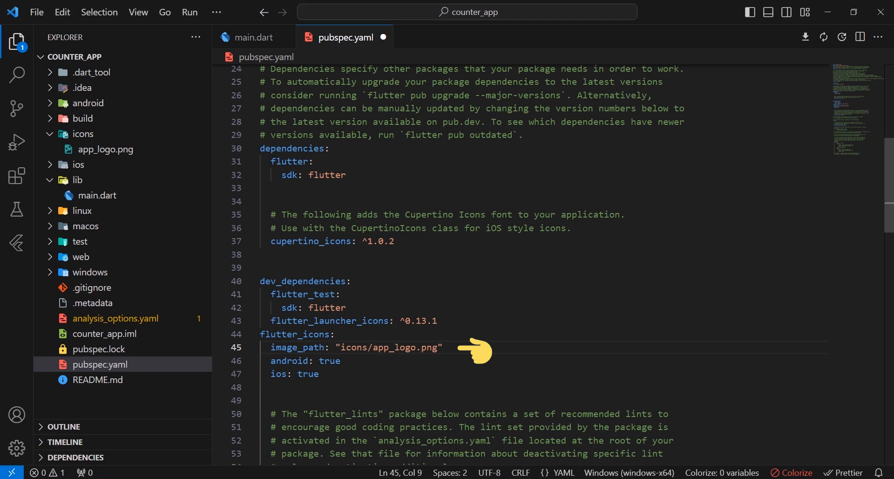
pyautogui.moveTo(371, 373)
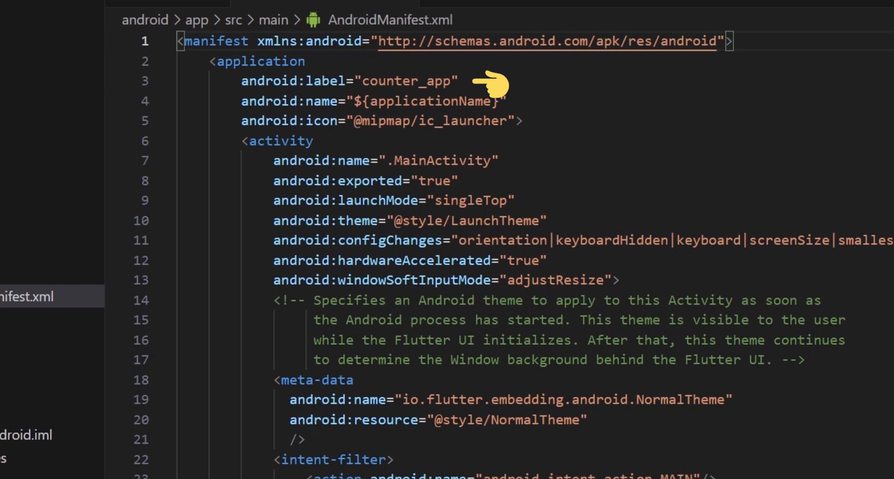
# - Change android:label in AndroidManifest.xml from counter_app to 'Counter App'
pyautogui.doubleClick(406, 80)
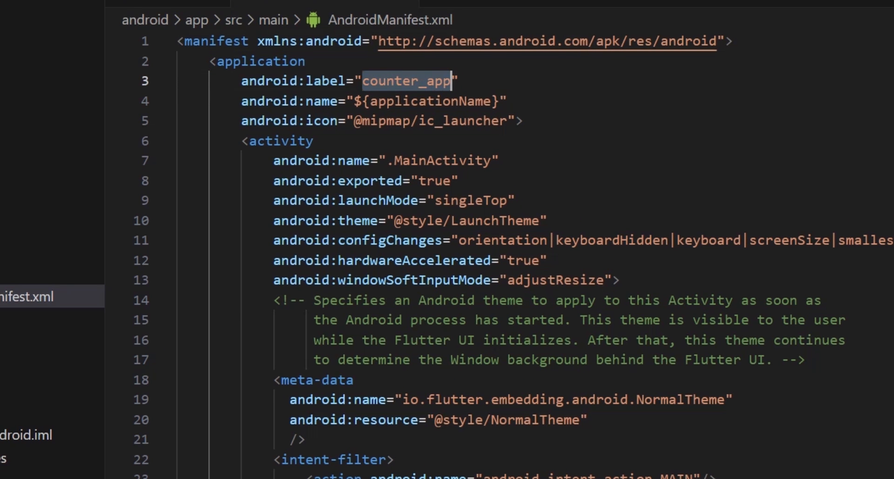
pyautogui.write('Counter App')
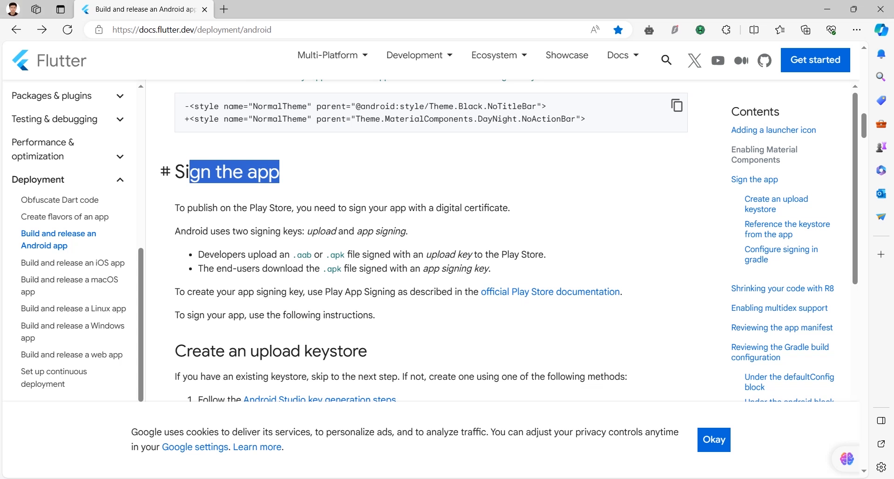
pyautogui.scroll(-3)
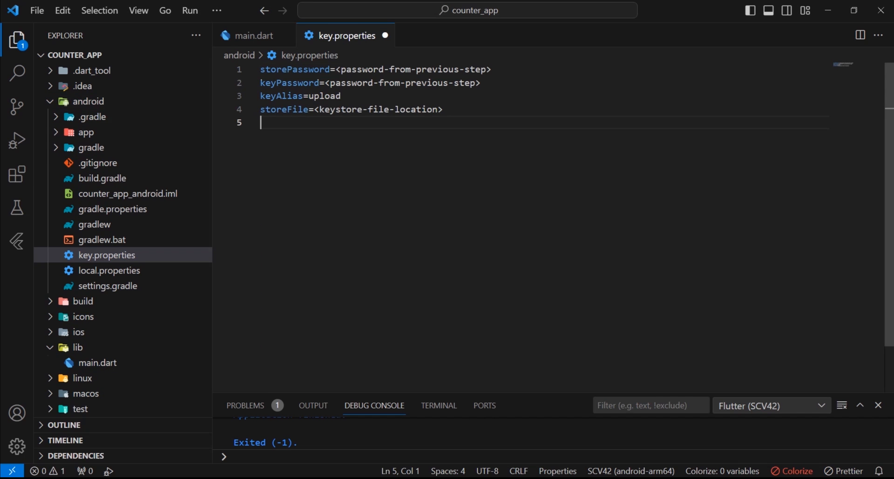
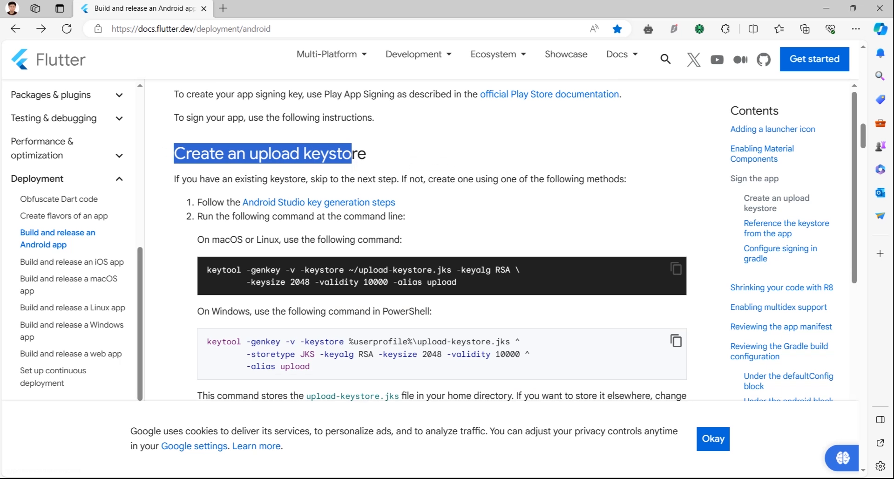
pyautogui.scroll(-3)
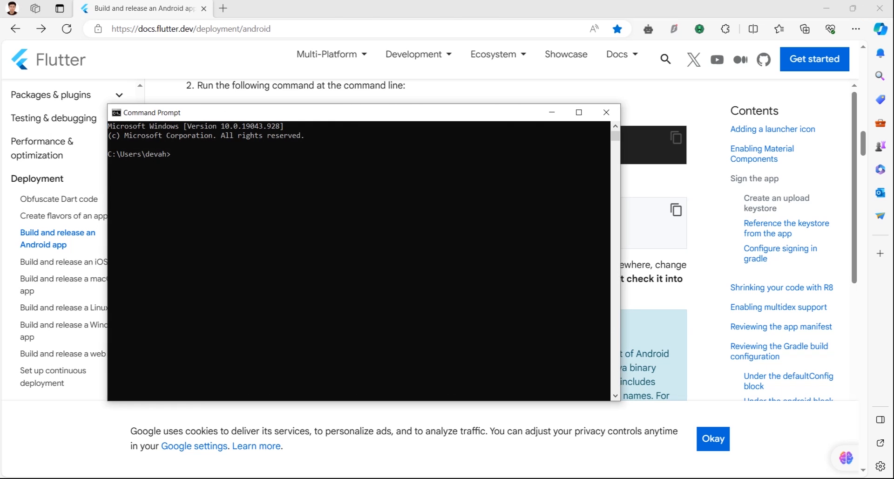
# - Generate upload-keystore.jks with keytool, naming Ahmad Amini as owner and confirming with yes
pyautogui.write('keytool -genkey -v -keystore %userprofile%\\upload-keystore.jks -storetype JKS -keyalg RSA -keysize 2048 -validity 10000 -alias upload')
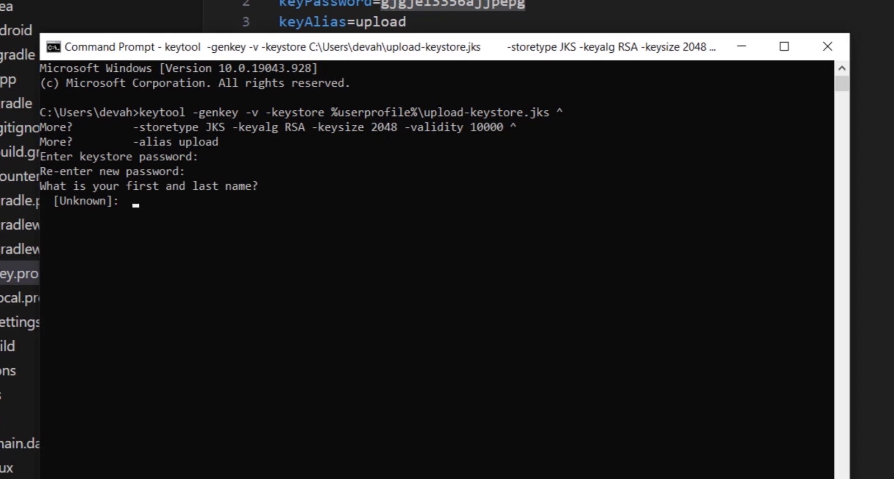
pyautogui.write('Ahmad Amini')
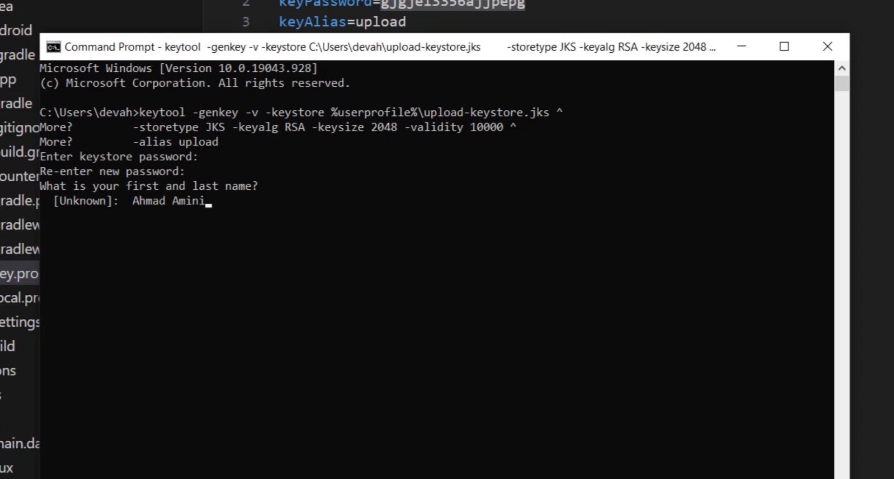
pyautogui.press('Enter')
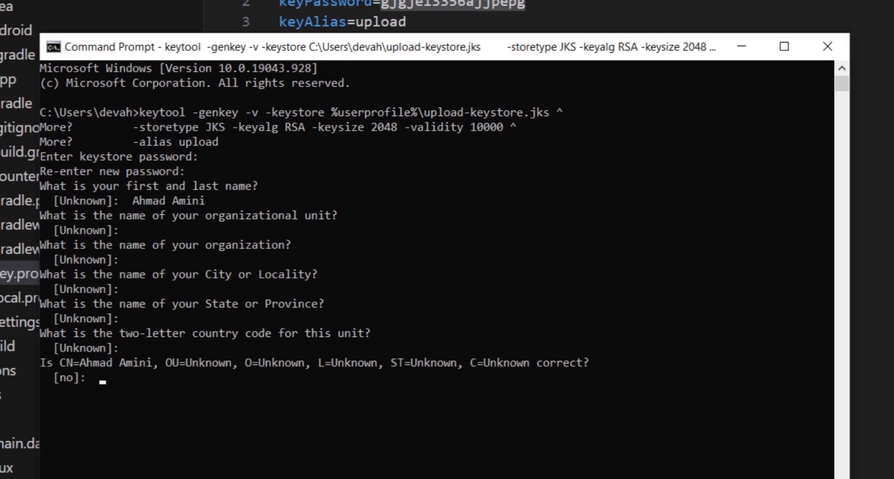
pyautogui.write('yes')
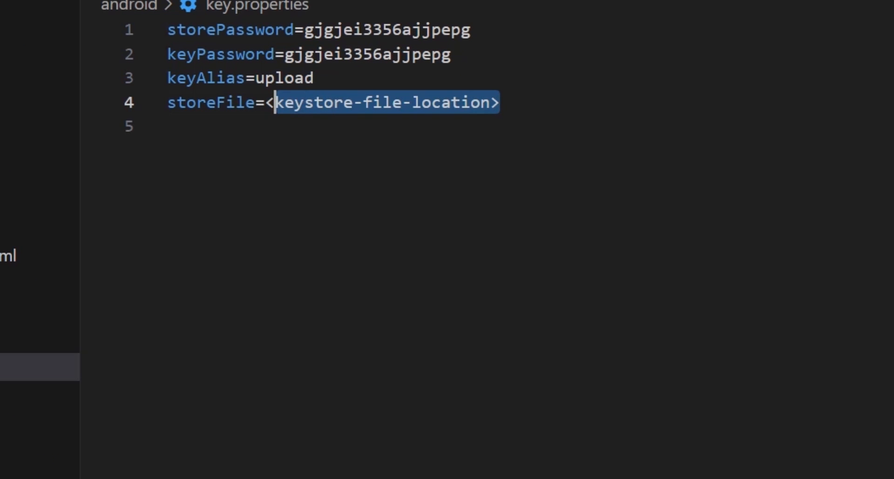
# - Point storeFile in key.properties to ../app/upload-keystore.jks
pyautogui.press('Delete')
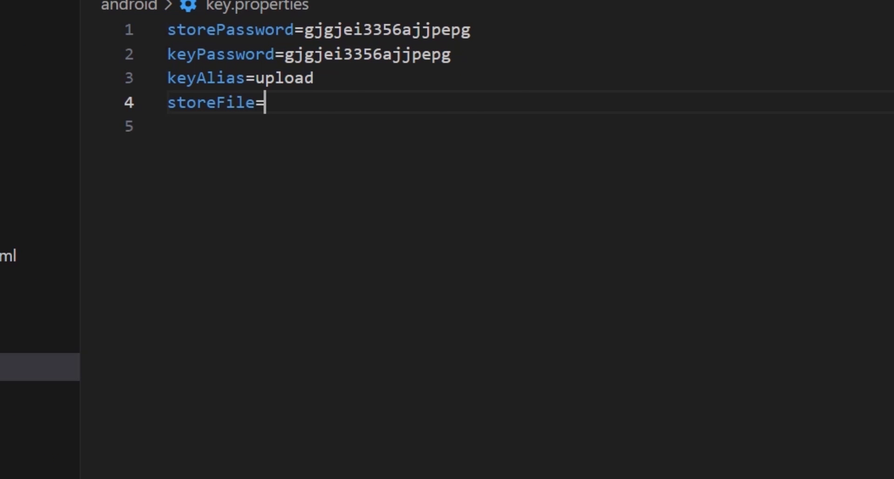
pyautogui.write('../app/upload-keystore.jks')
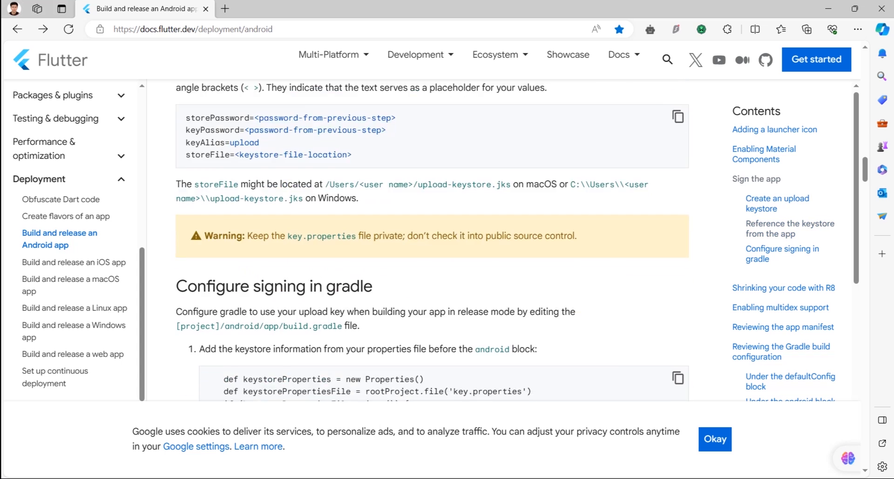
pyautogui.scroll(-3)
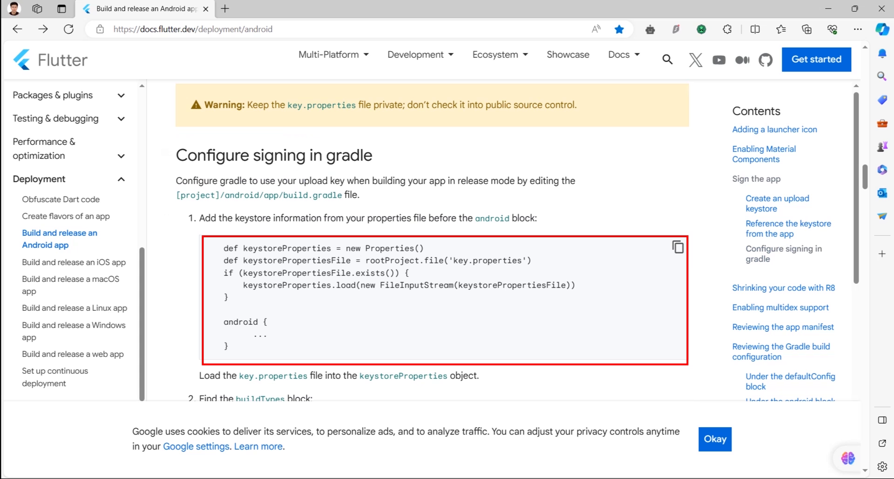
pyautogui.moveTo(677, 247)
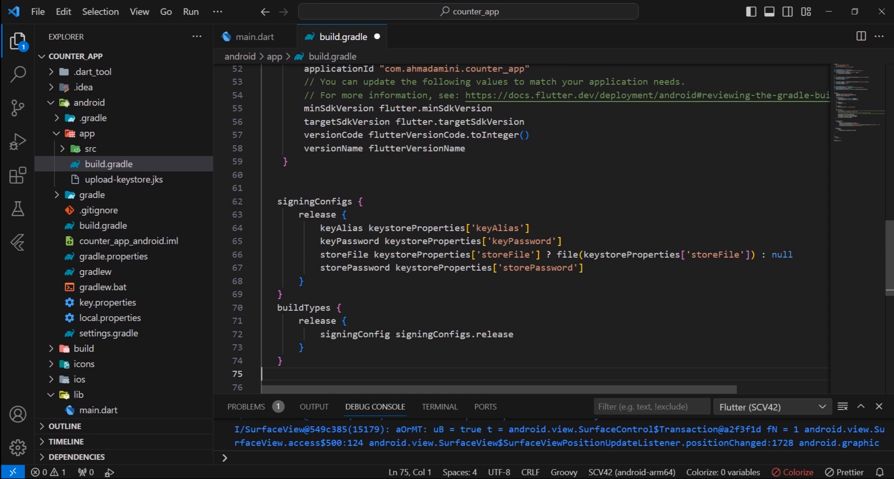
# - Build the signed release bundle with 'flutter build appbundle --release' and check app-release.aab
pyautogui.scroll(-3)
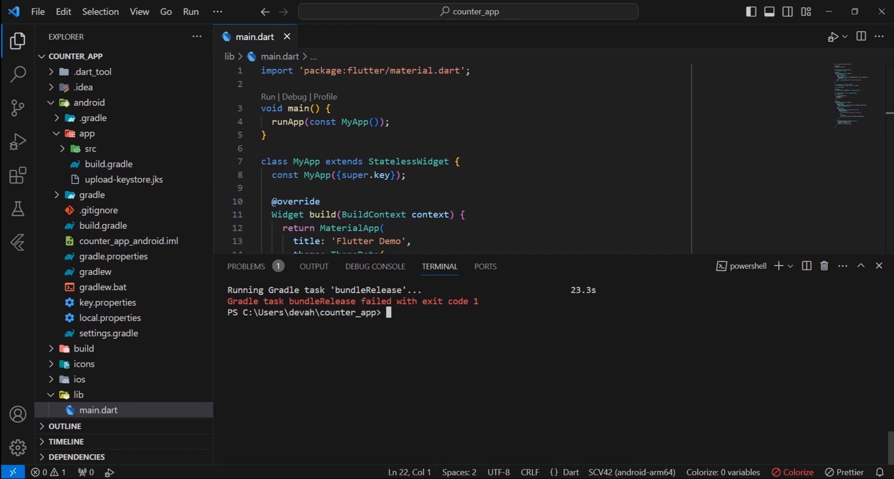
pyautogui.write('flutter build appbundle --release')
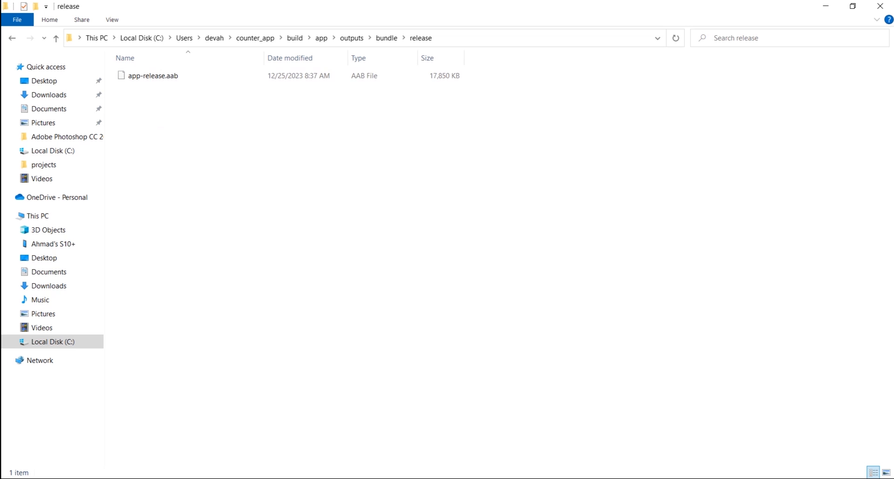
pyautogui.click(152, 76)
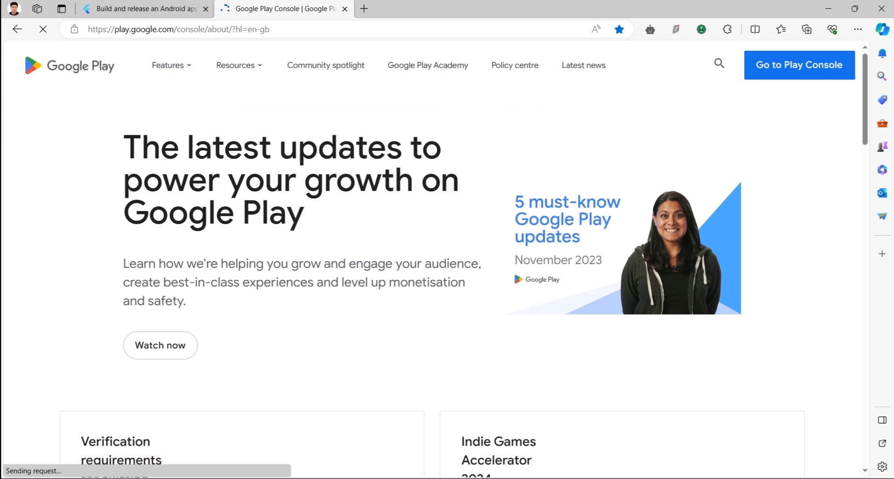
# - Start a personal developer account with developer name 'Ahmad Amini', then abandon the form
pyautogui.click(799, 65)
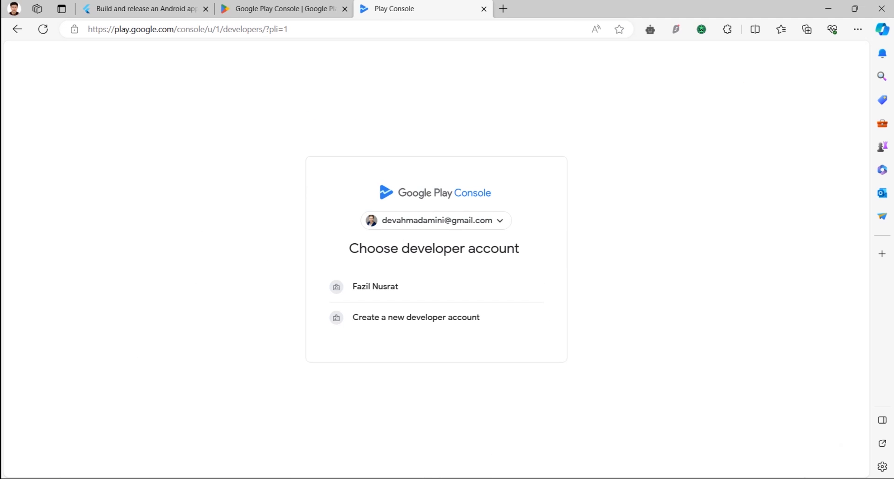
pyautogui.click(417, 317)
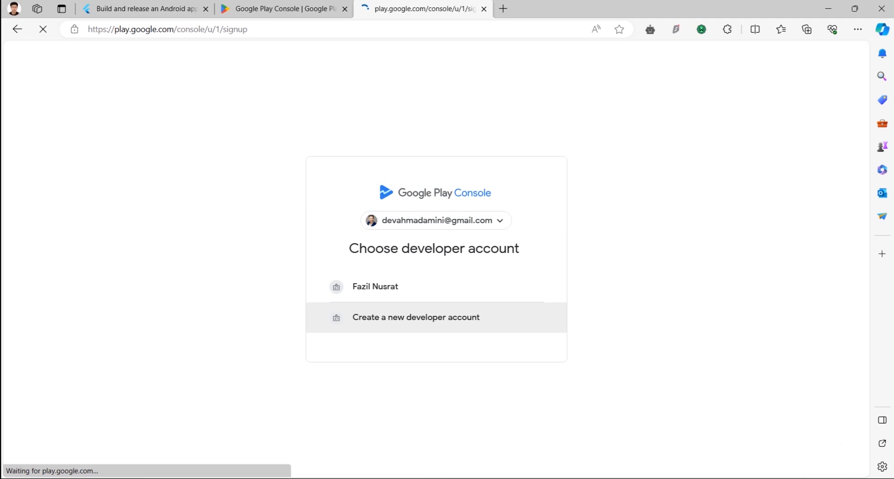
pyautogui.click(415, 318)
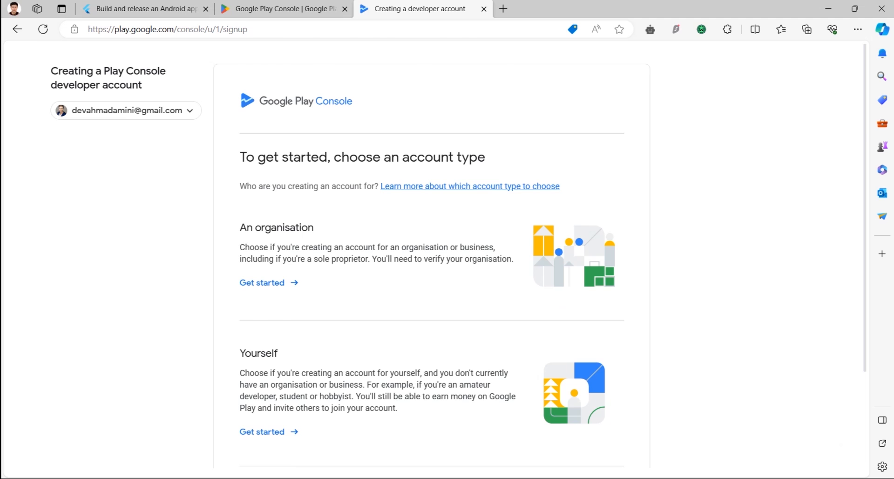
pyautogui.scroll(-3)
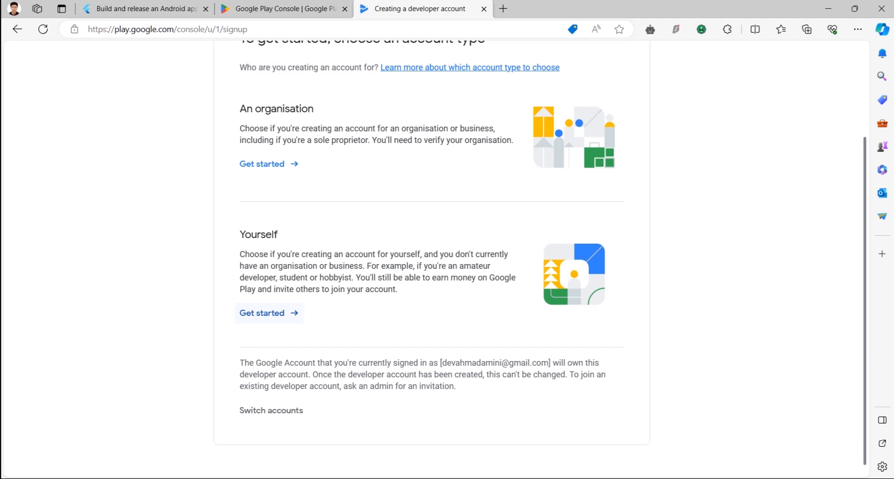
pyautogui.click(262, 313)
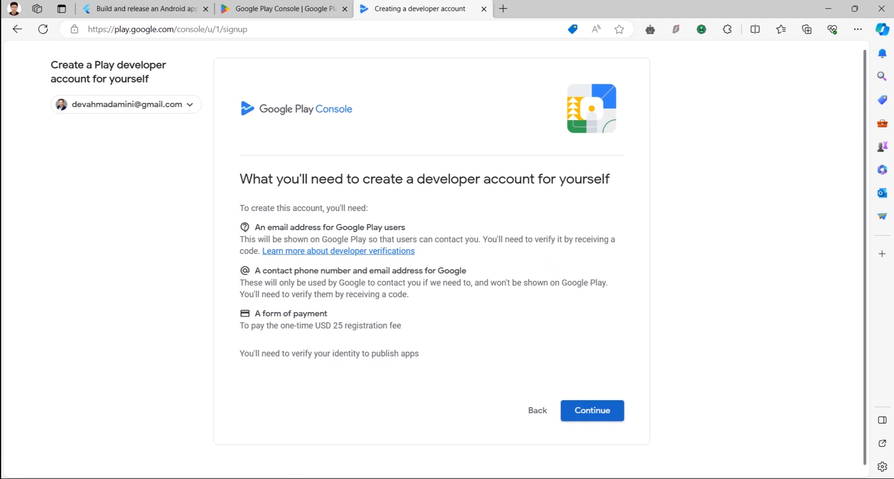
pyautogui.click(592, 410)
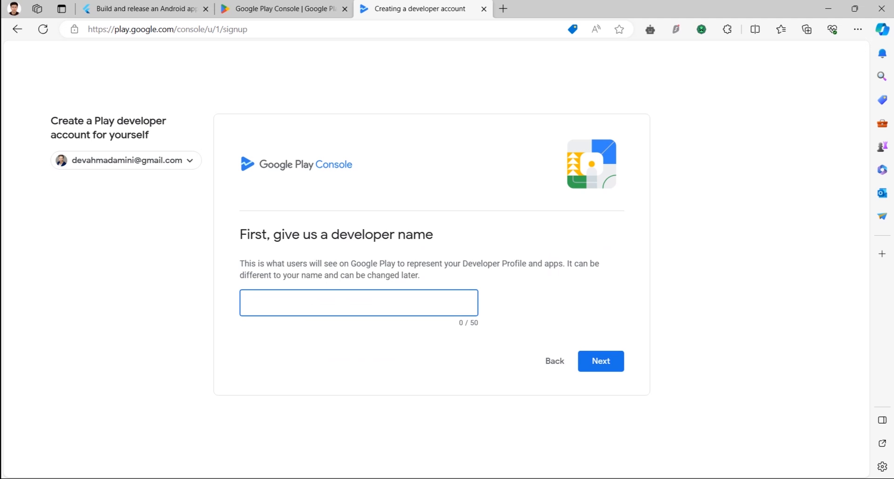
pyautogui.write('Ahmad Amini')
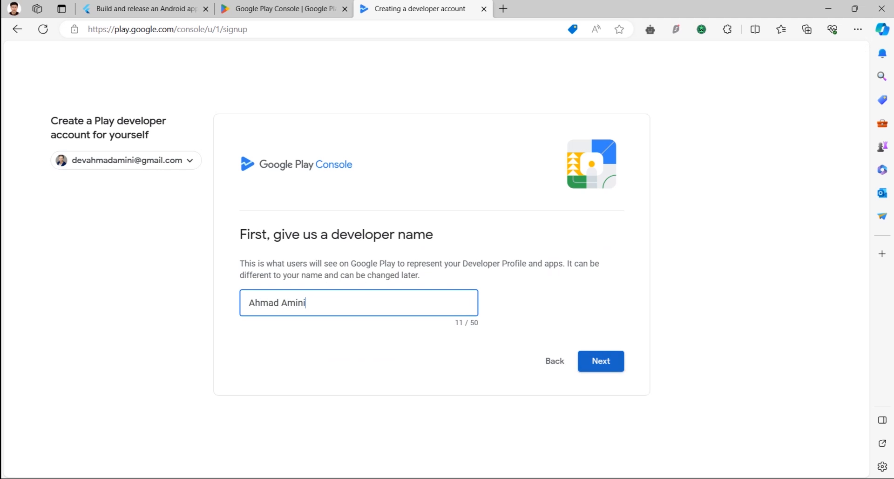
pyautogui.click(601, 361)
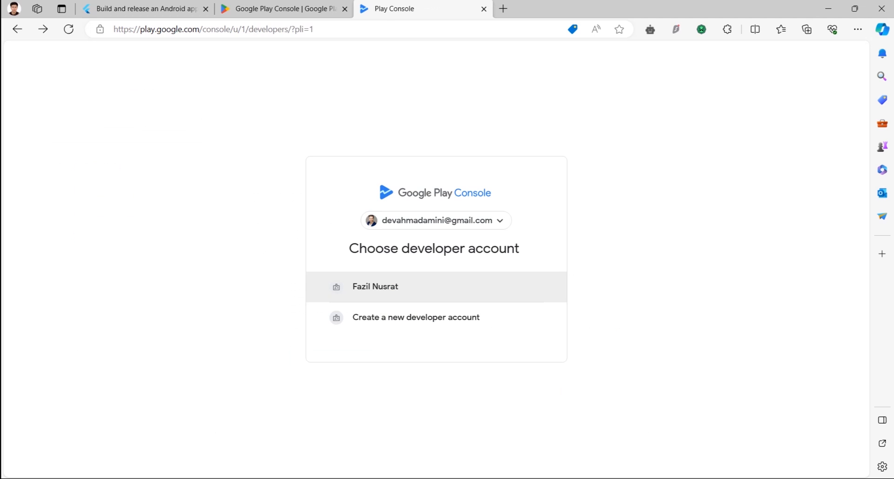
# - Create a free app named 'Counter App' under the existing developer account, accepting both declarations
pyautogui.click(375, 286)
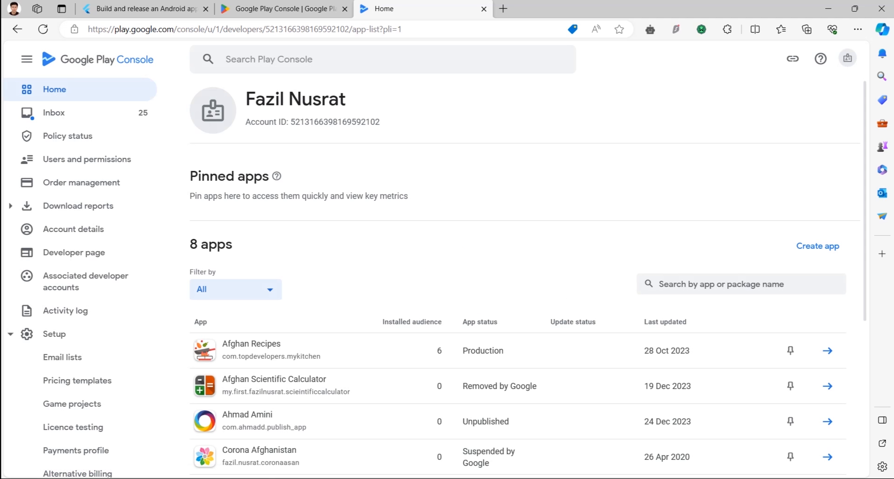
pyautogui.click(817, 246)
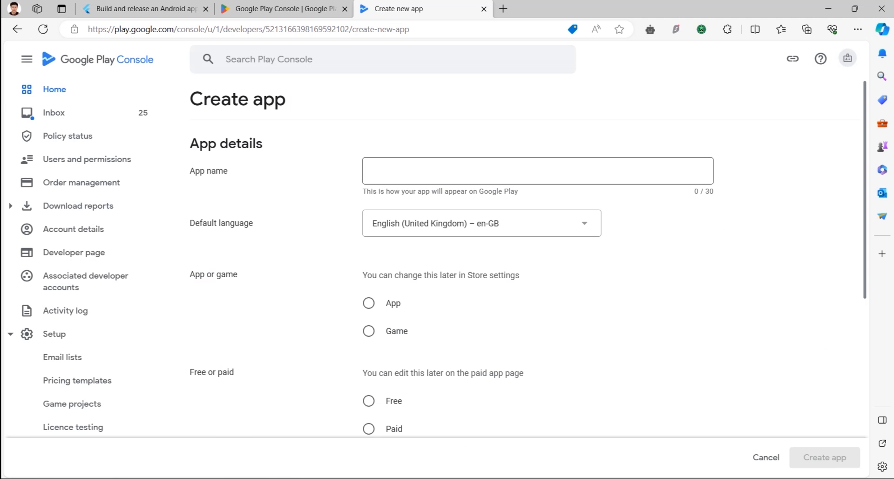
pyautogui.write('Counter App')
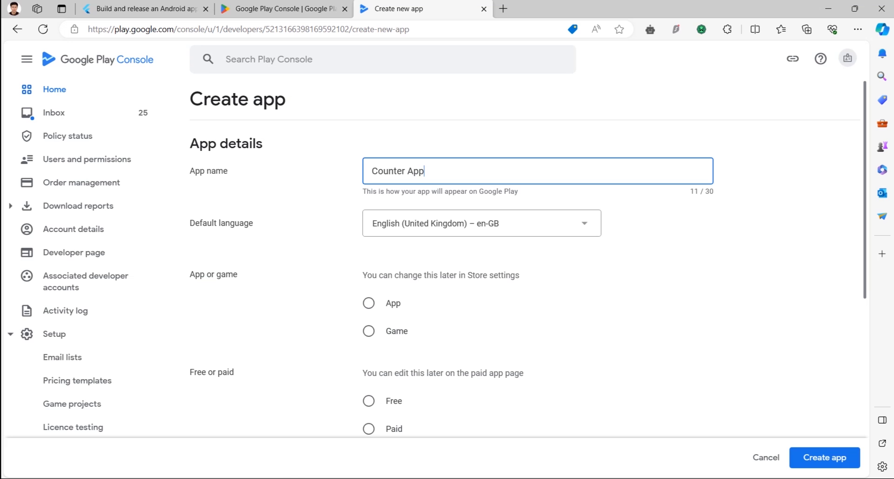
pyautogui.click(481, 223)
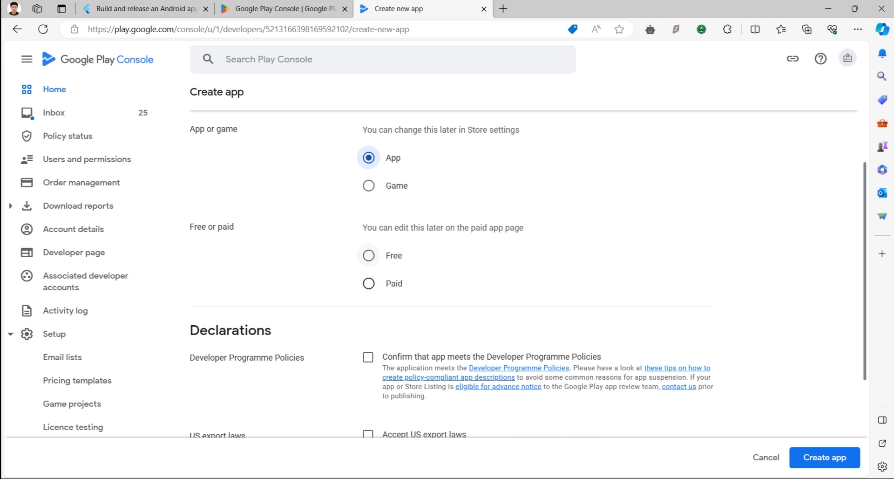
pyautogui.click(368, 255)
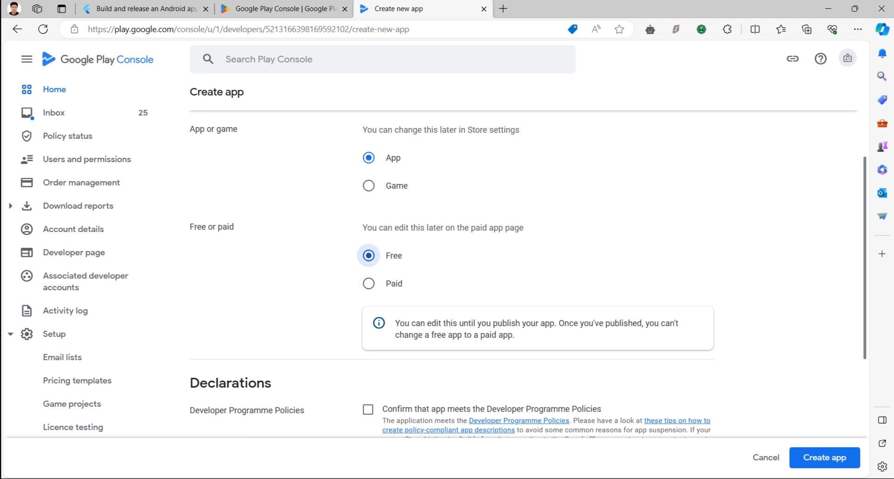
pyautogui.scroll(-3)
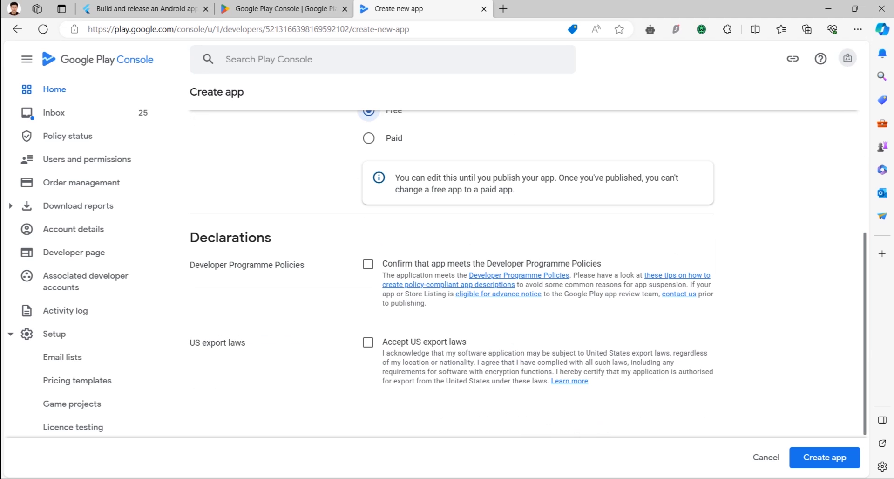
pyautogui.scroll(-3)
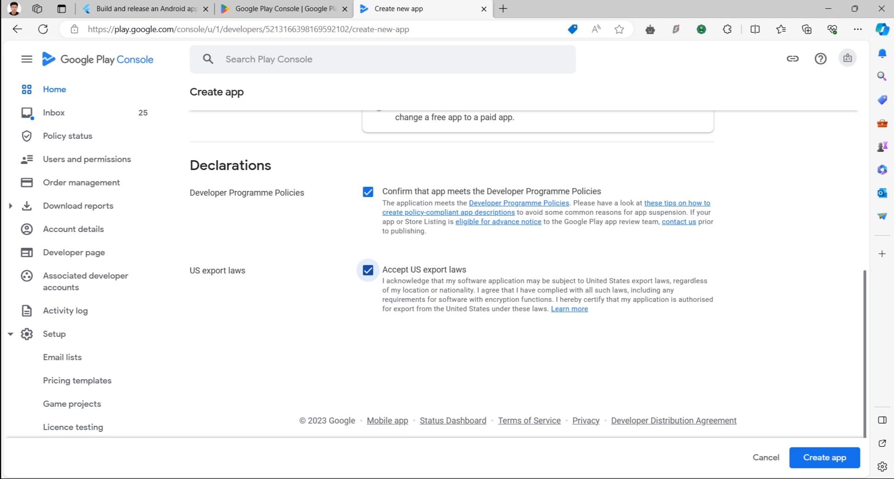
pyautogui.click(826, 470)
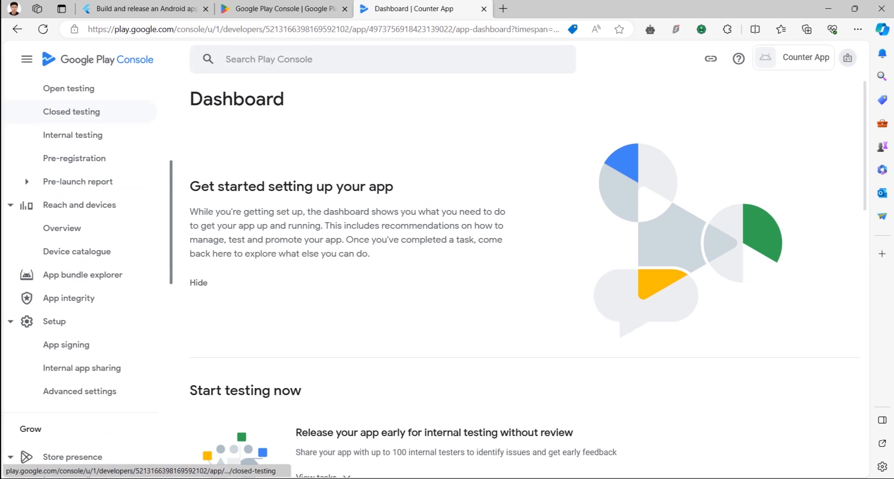
# - Enter short description 'A Flutter built counter app' and a full description in Main store listing
pyautogui.click(72, 281)
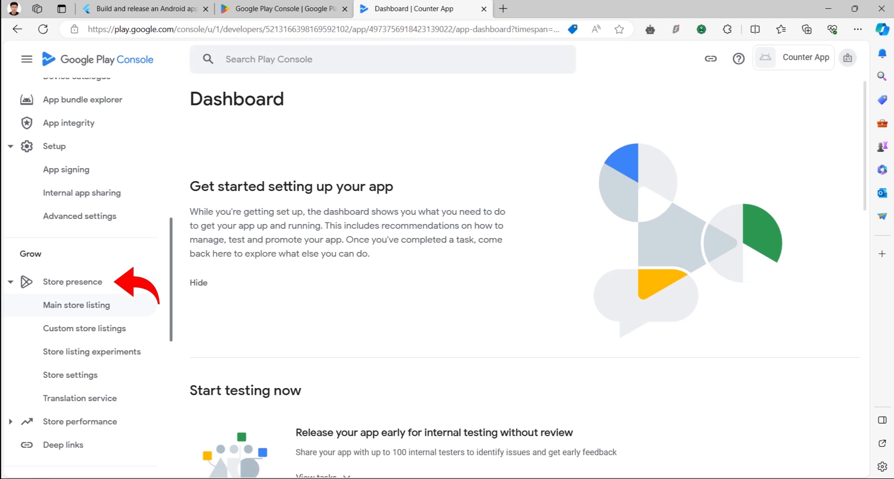
pyautogui.click(76, 305)
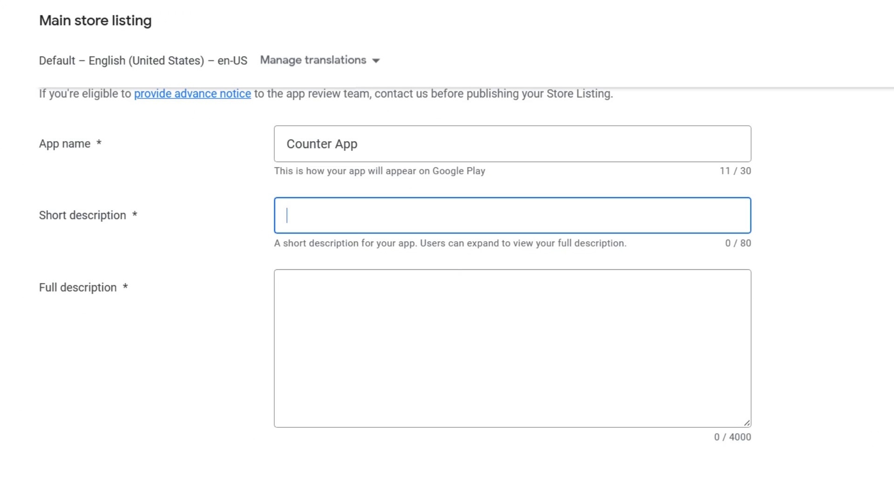
pyautogui.write('A Flutter built counter app')
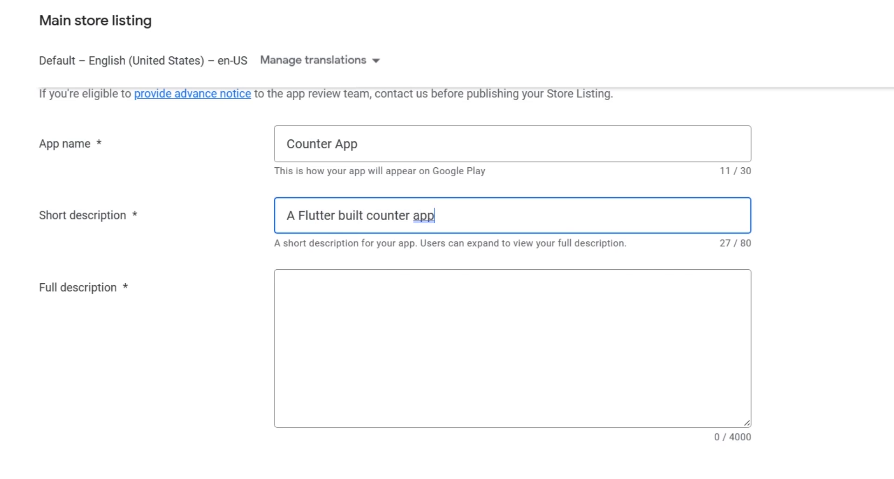
pyautogui.write('A beautiful counter app which allow you to count till any number you want which is built in Flutter Framework.')
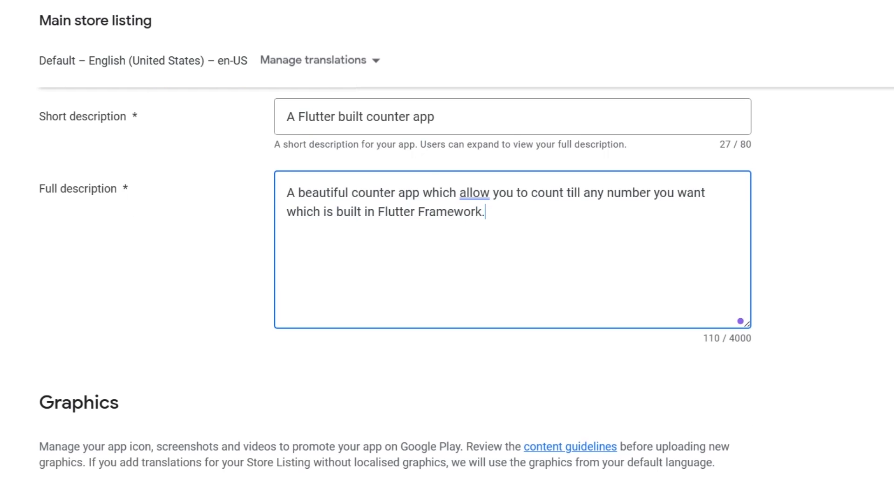
pyautogui.scroll(-3)
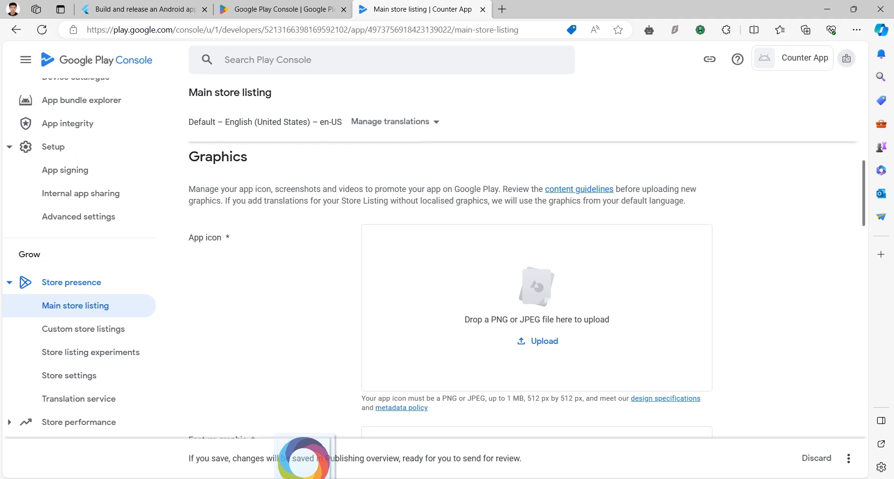
# - Upload the app icon, Flutter Counter App feature graphic and two phone screenshots, then save
pyautogui.click(538, 341)
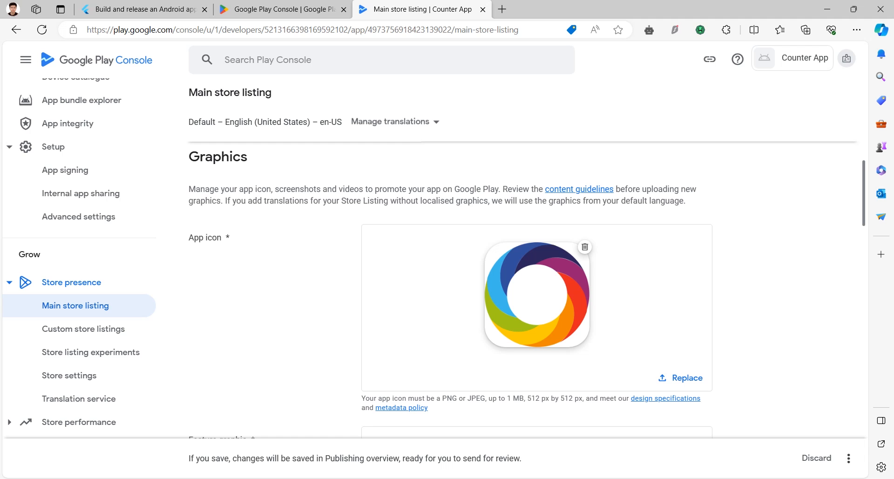
pyautogui.scroll(-3)
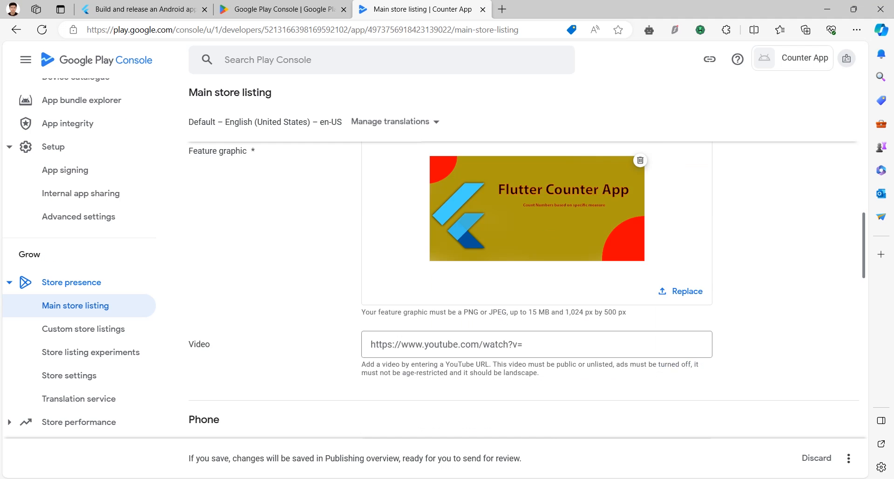
pyautogui.scroll(-3)
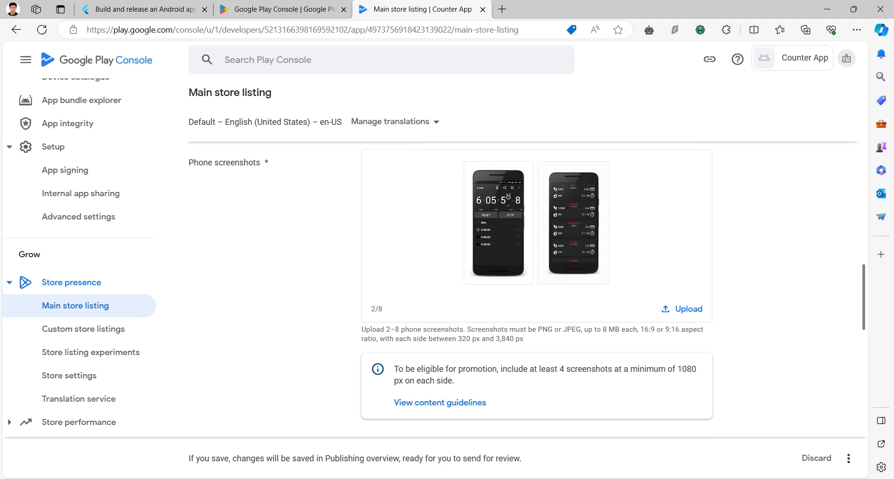
pyautogui.scroll(-3)
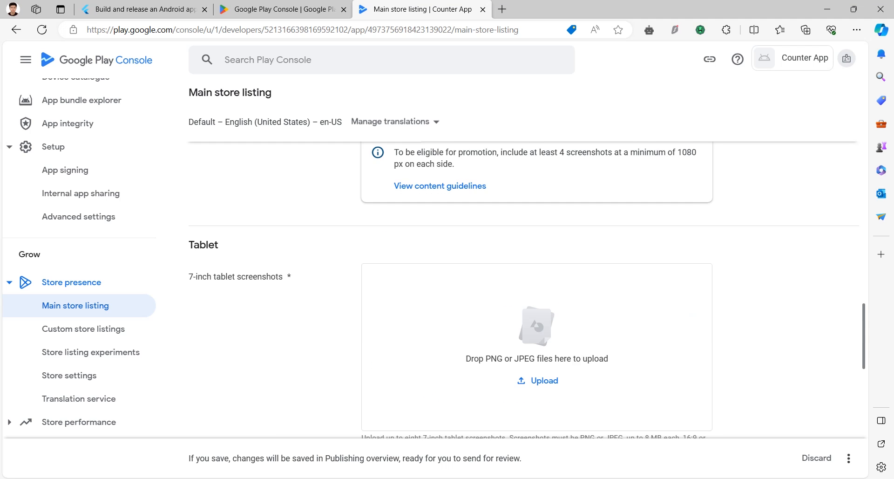
pyautogui.scroll(-3)
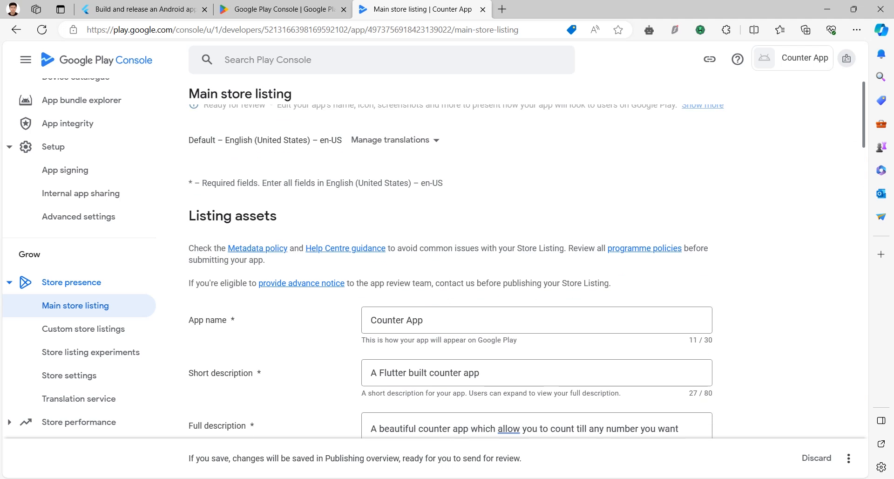
pyautogui.scroll(3)
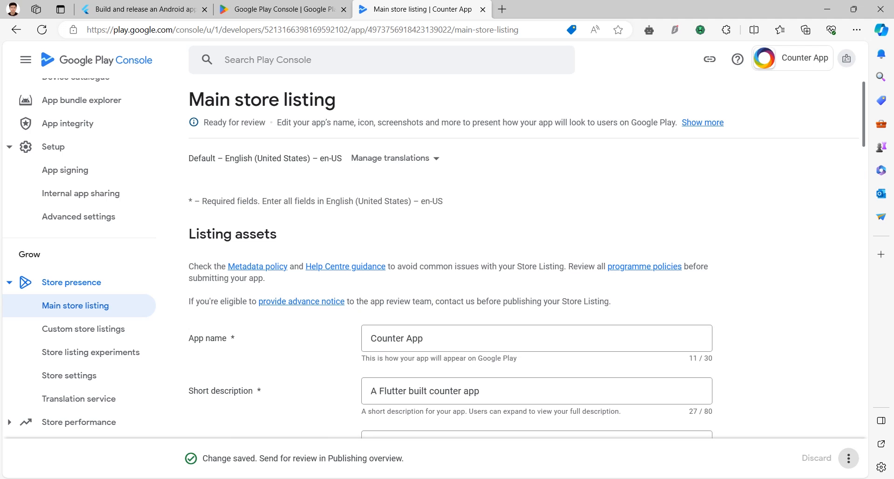
pyautogui.click(69, 375)
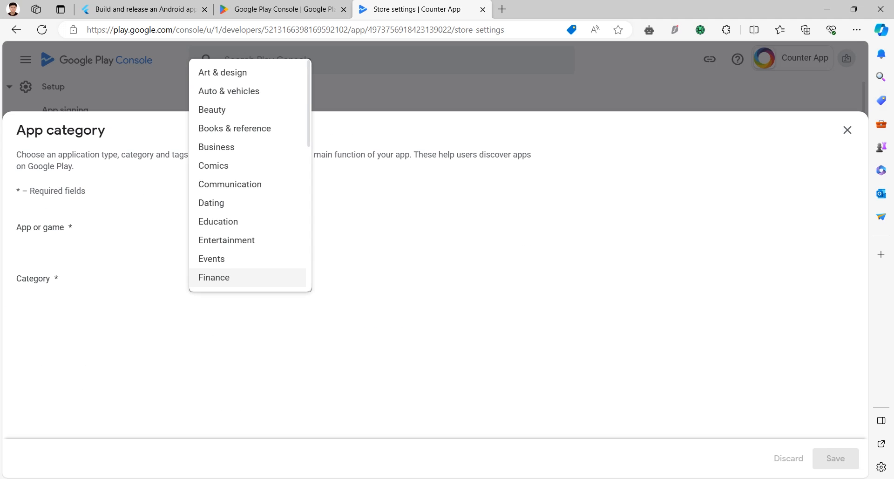
# - Set Counter App's category to Business, add Email and Finance tags, and edit contact details
pyautogui.click(216, 147)
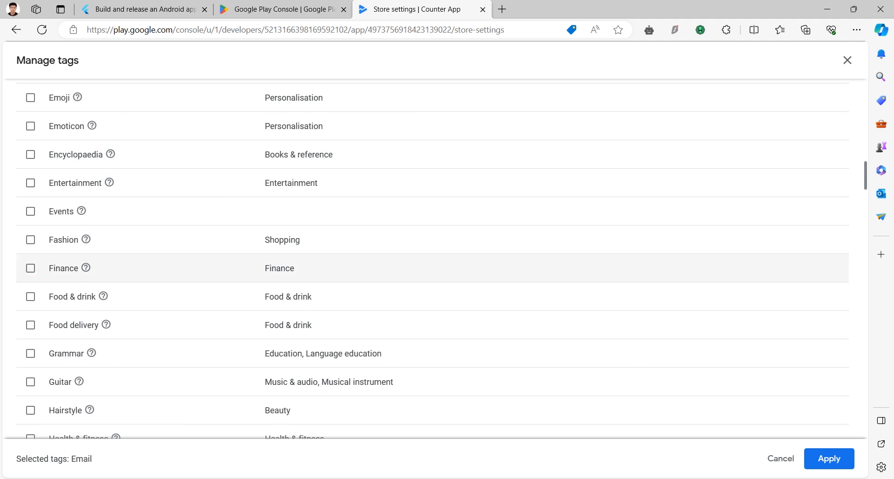
pyautogui.click(830, 458)
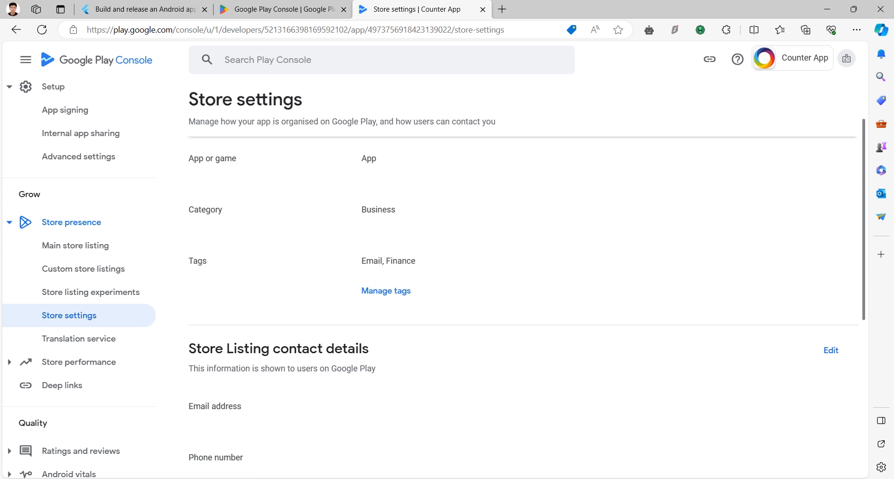
pyautogui.scroll(-3)
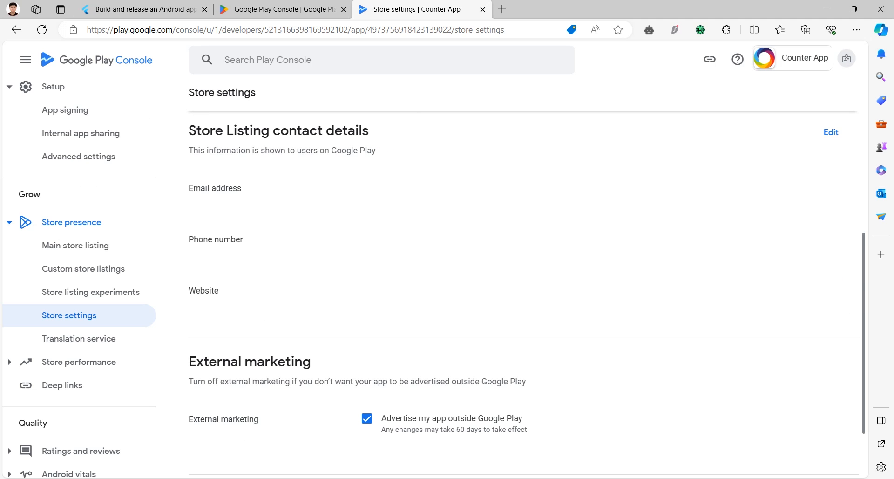
pyautogui.click(830, 132)
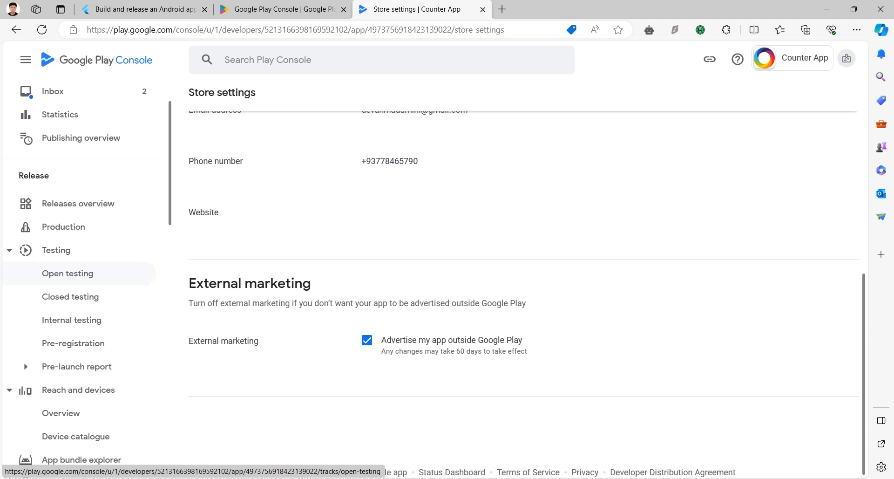
# - Create a new production release signed with a Google-generated app signing key
pyautogui.click(63, 226)
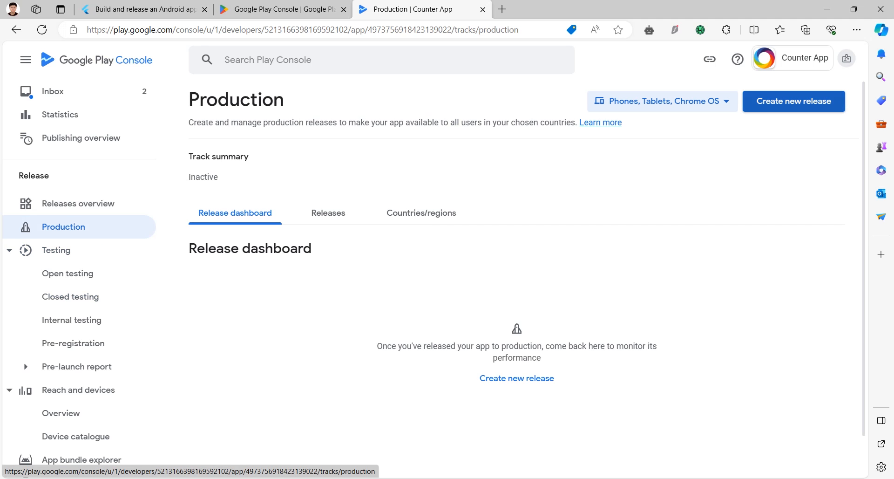
pyautogui.click(794, 101)
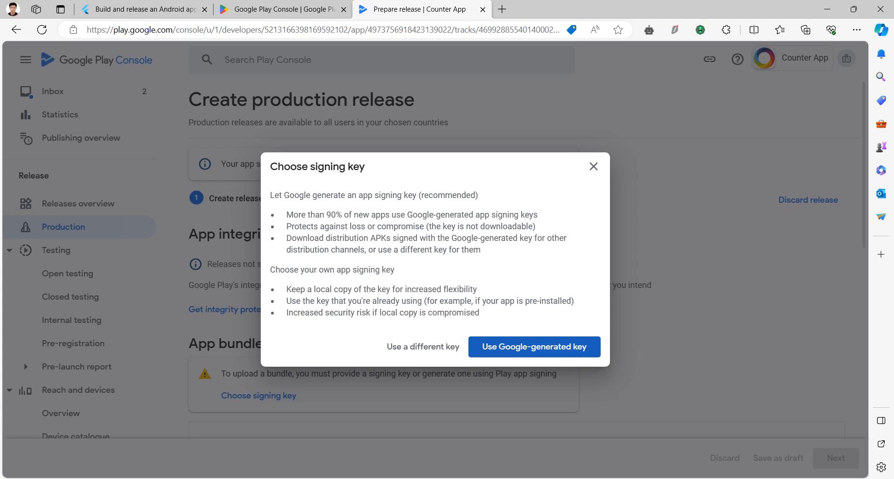
pyautogui.click(535, 347)
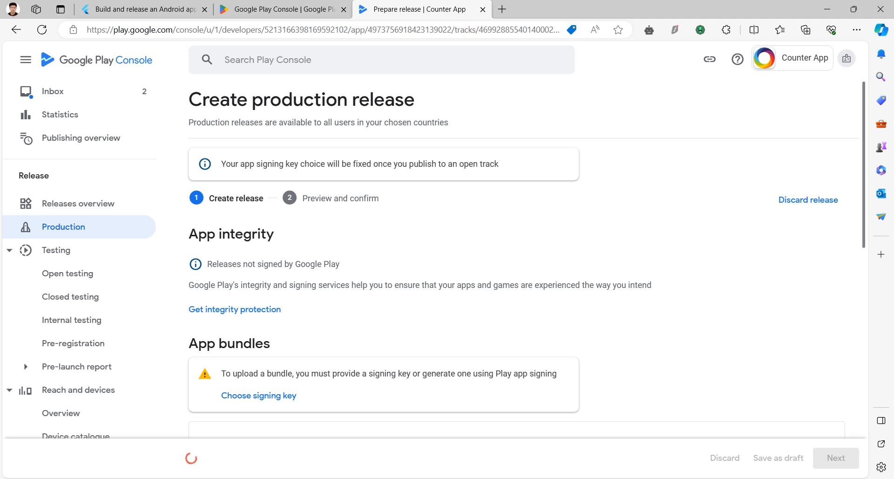
pyautogui.click(259, 395)
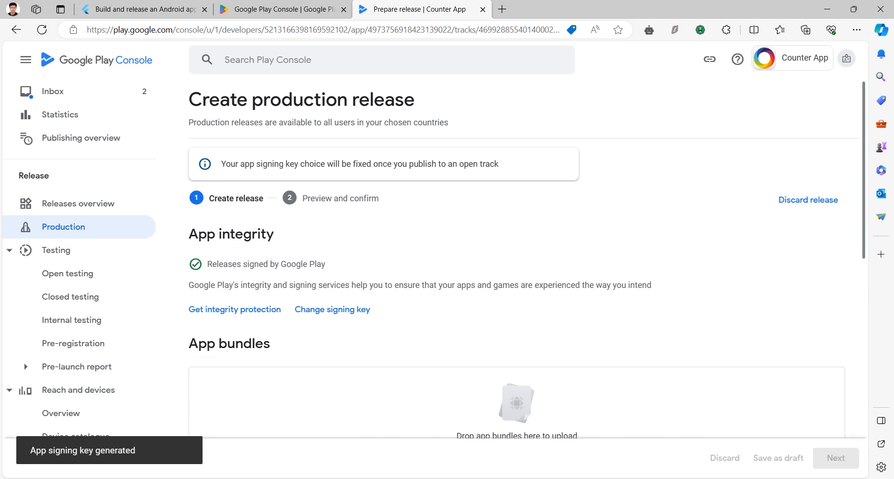
# - Add release notes 'First version of Counter App' and continue to the release preview
pyautogui.scroll(-3)
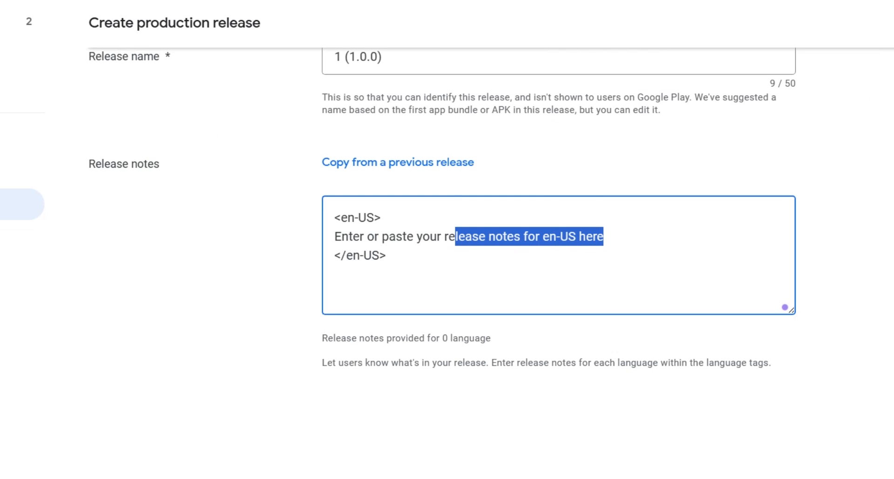
pyautogui.write('First version of Counter App')
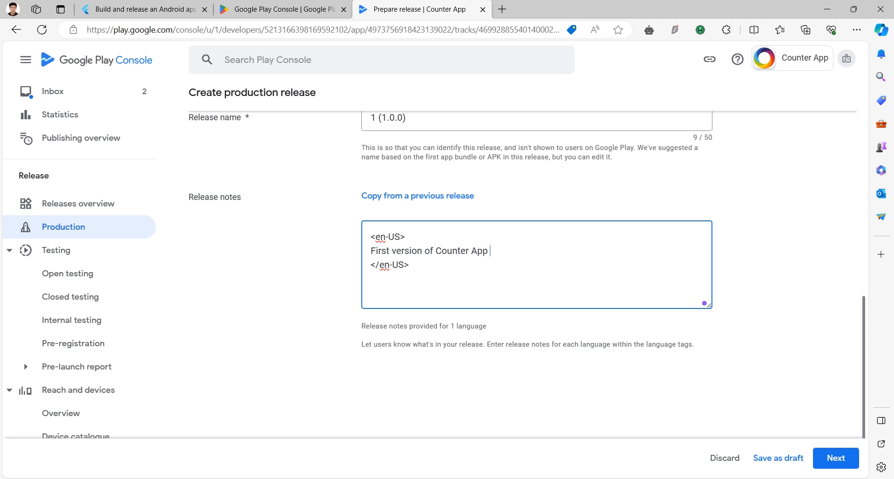
pyautogui.click(836, 458)
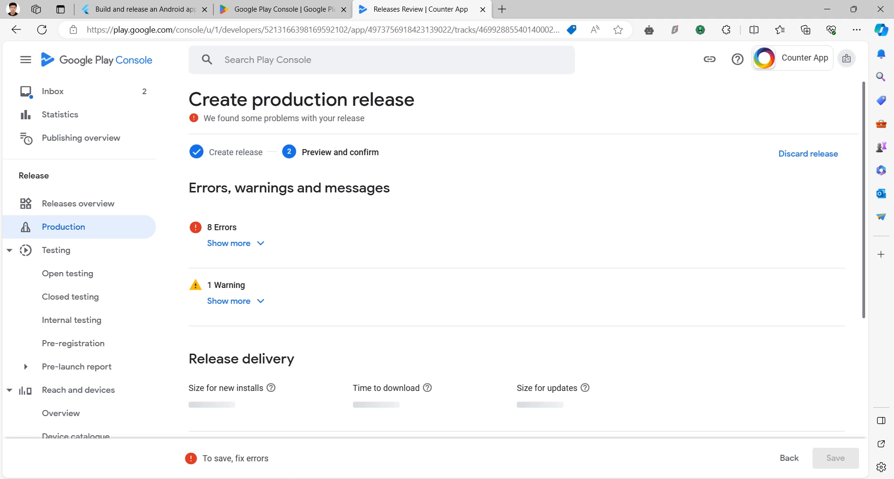
pyautogui.scroll(-3)
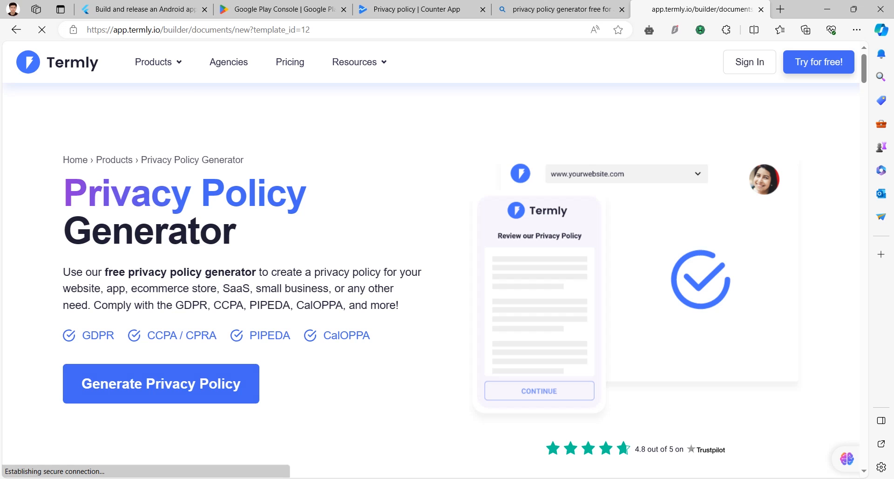
# - Leave the Termly privacy policy generator and go to GitHub instead
pyautogui.click(160, 383)
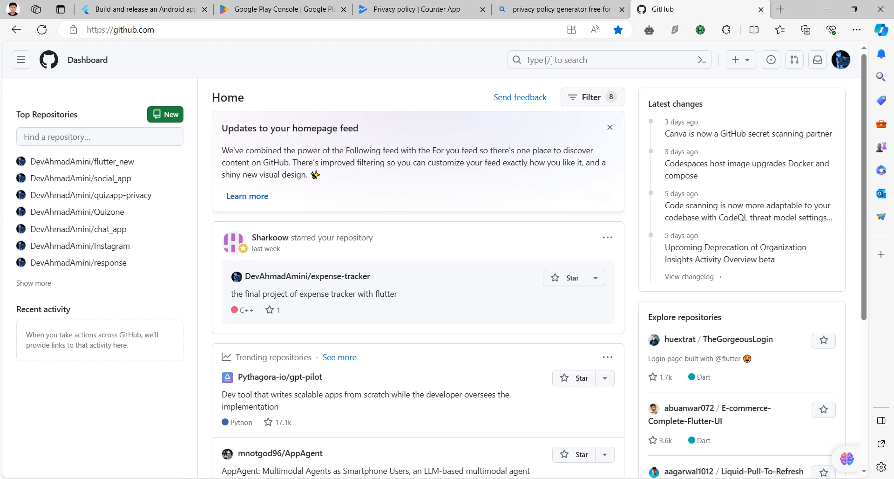
# - Open the privacy-policy file in quizapp-privacy, then return to the Play Console tab
pyautogui.click(91, 195)
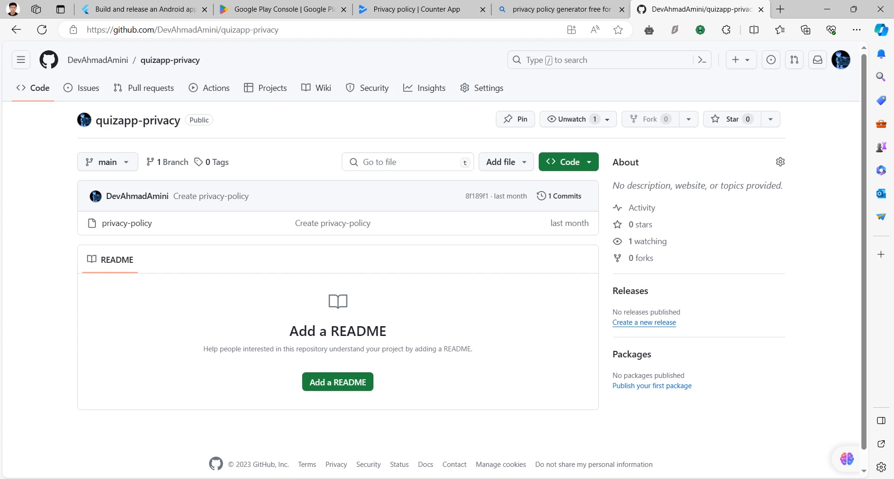
pyautogui.click(127, 223)
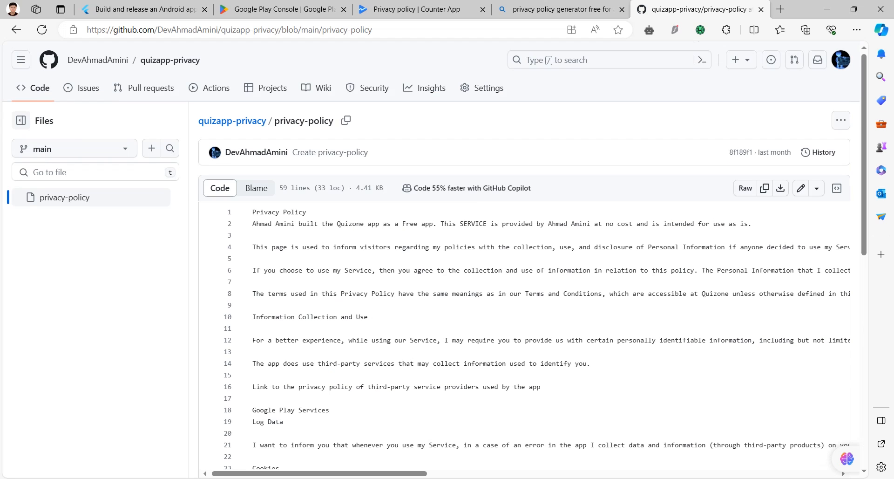
pyautogui.click(223, 29)
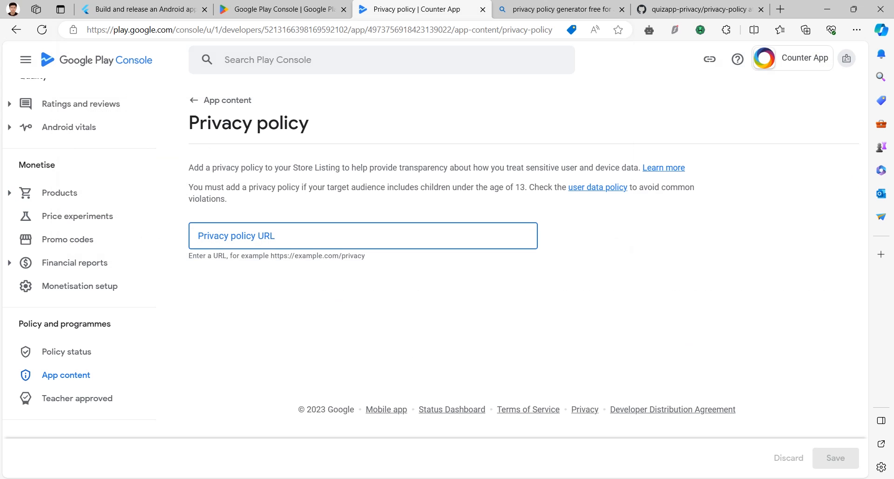
# - Save the quizapp-privacy GitHub privacy policy URL, declare no ads, and begin content ratings
pyautogui.write('https://github.com/DevAhmadAmini/quizapp-privacy/blob/main/privacy-policy')
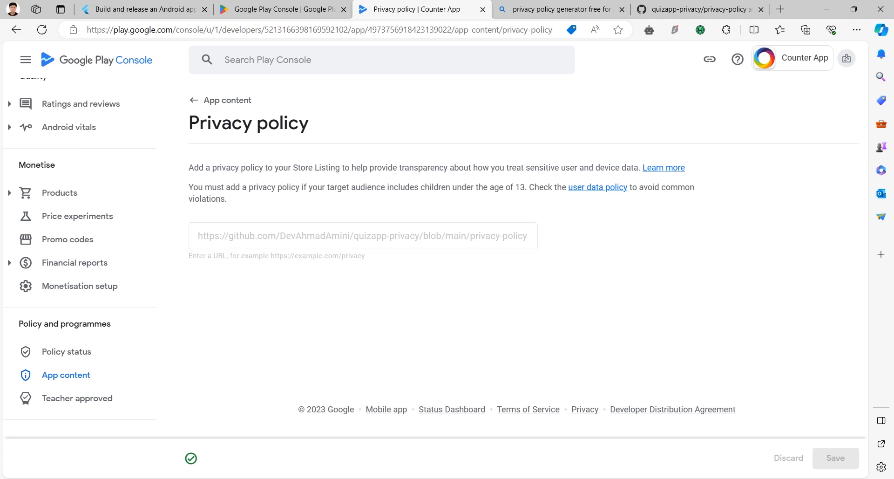
pyautogui.click(193, 100)
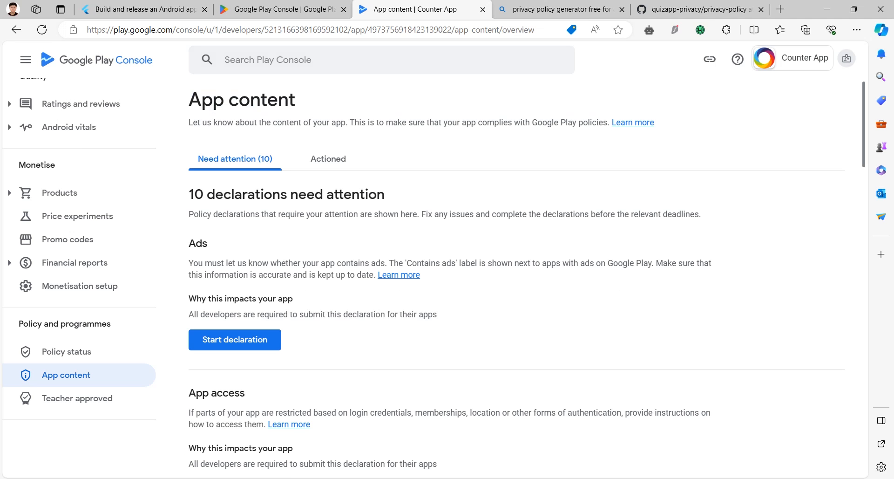
pyautogui.click(235, 339)
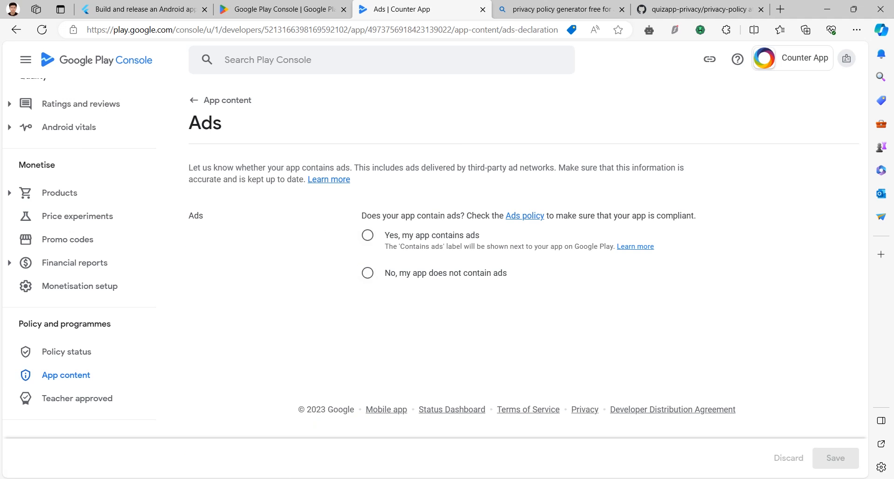
pyautogui.click(367, 273)
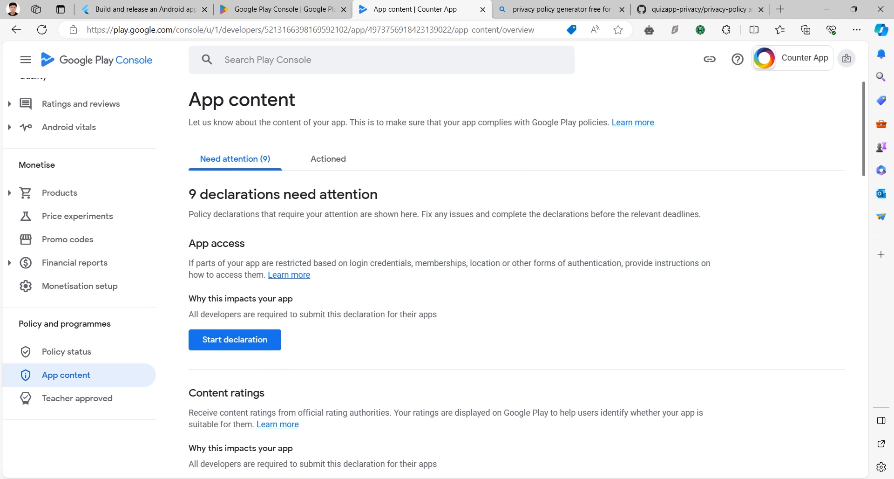
pyautogui.scroll(-3)
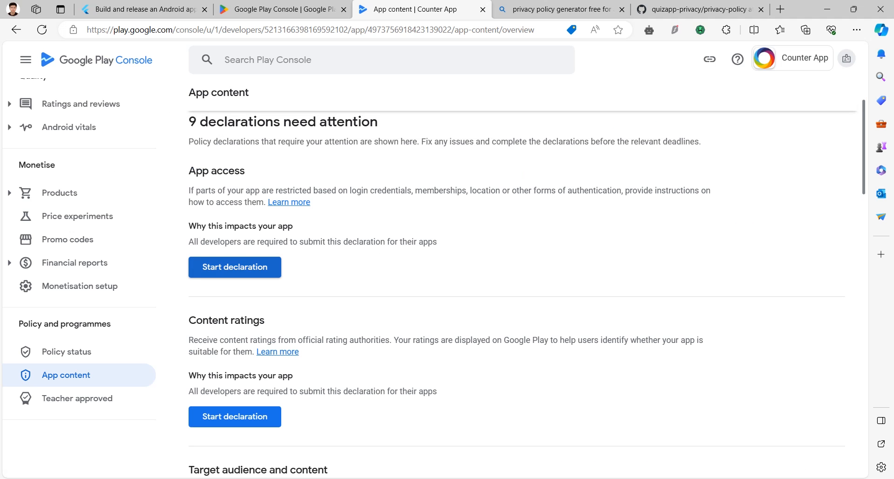
pyautogui.click(234, 267)
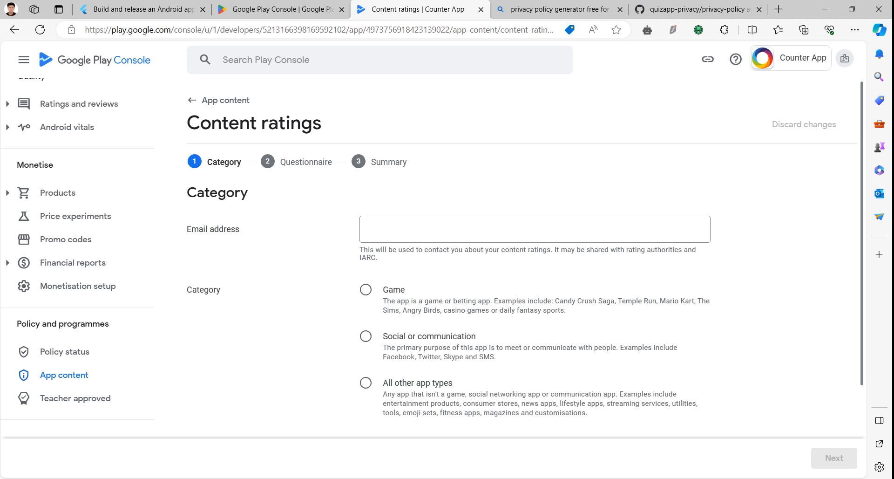
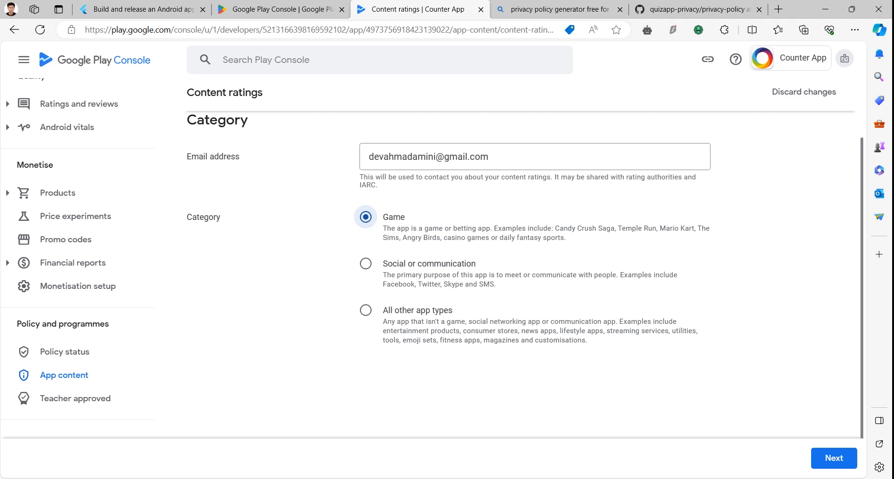
pyautogui.click(833, 457)
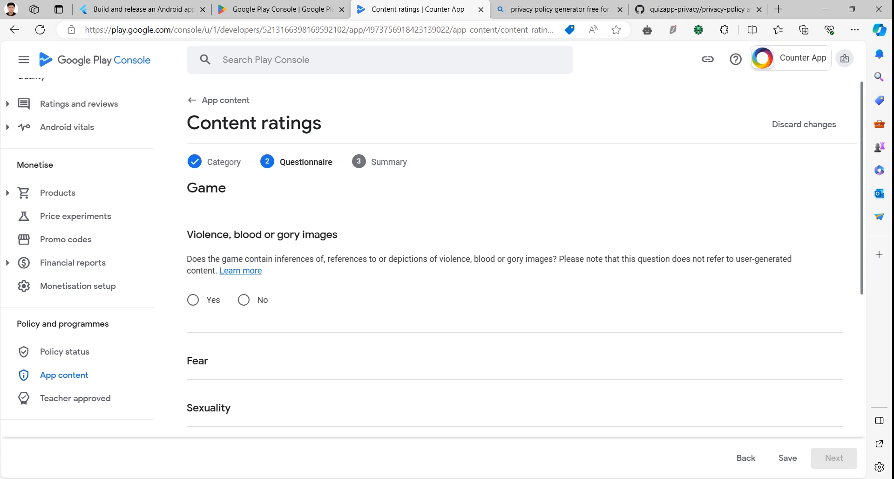
pyautogui.click(243, 300)
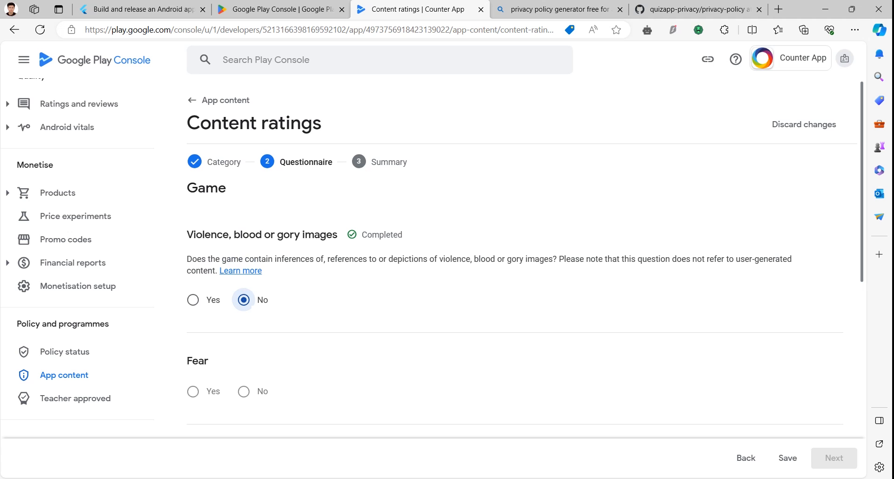
pyautogui.scroll(-3)
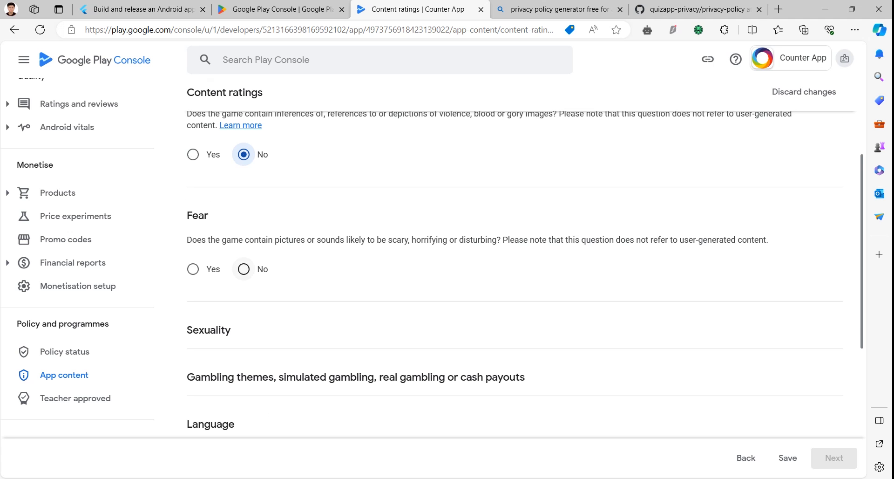
pyautogui.scroll(-3)
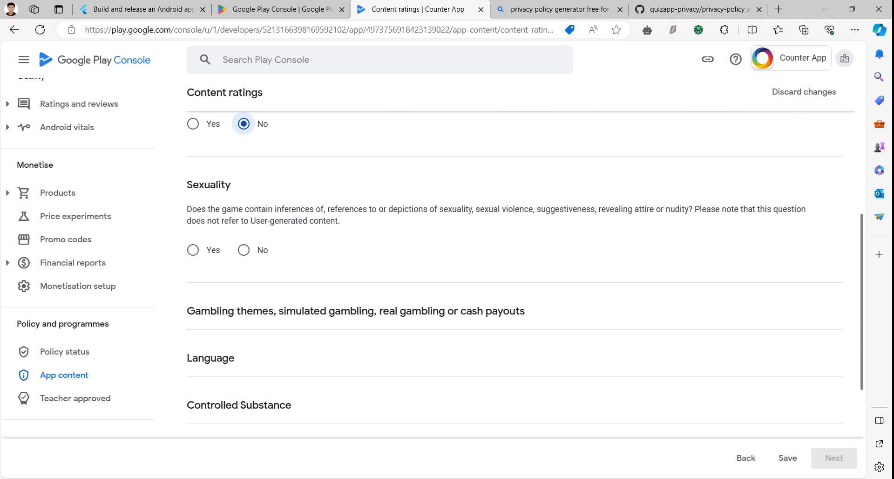
pyautogui.scroll(-3)
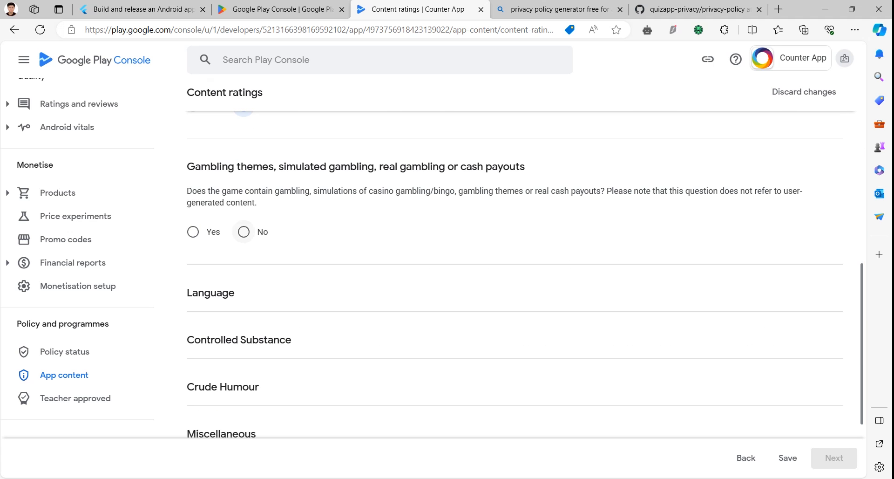
# - Answer No to gambling, save the questionnaire, and view the ratings summary
pyautogui.click(243, 231)
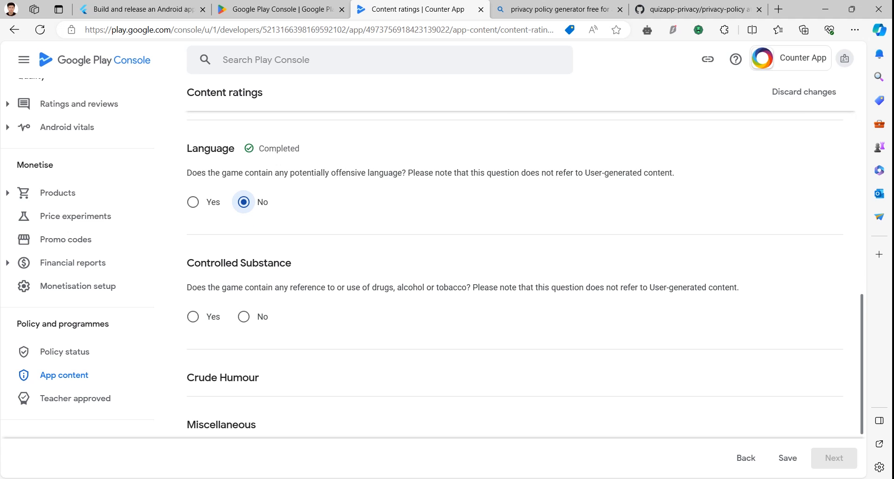
pyautogui.scroll(-3)
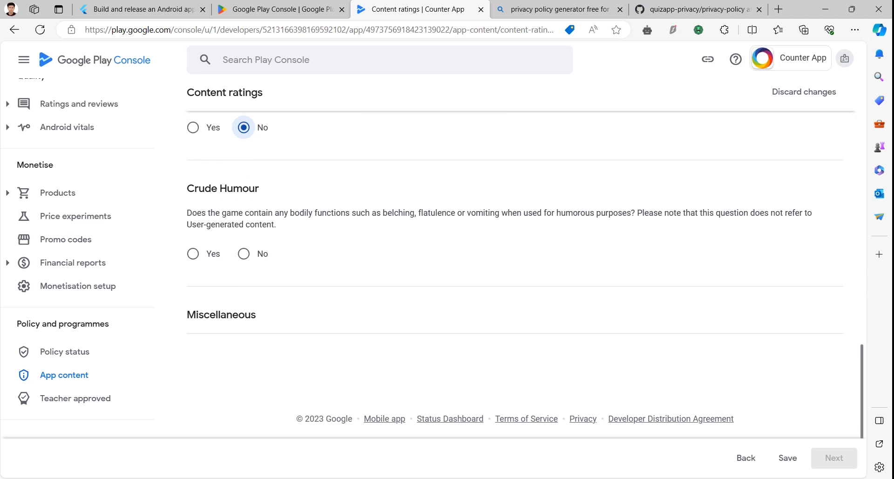
pyautogui.scroll(-3)
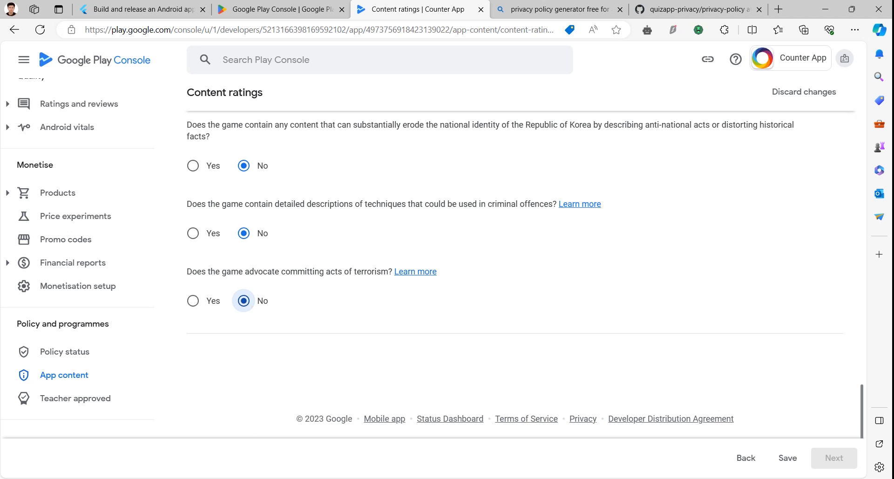
pyautogui.click(787, 457)
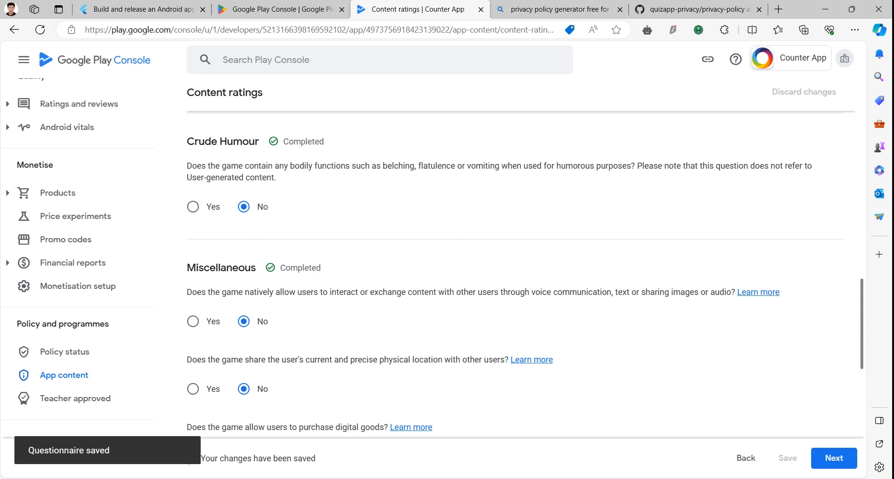
pyautogui.click(834, 458)
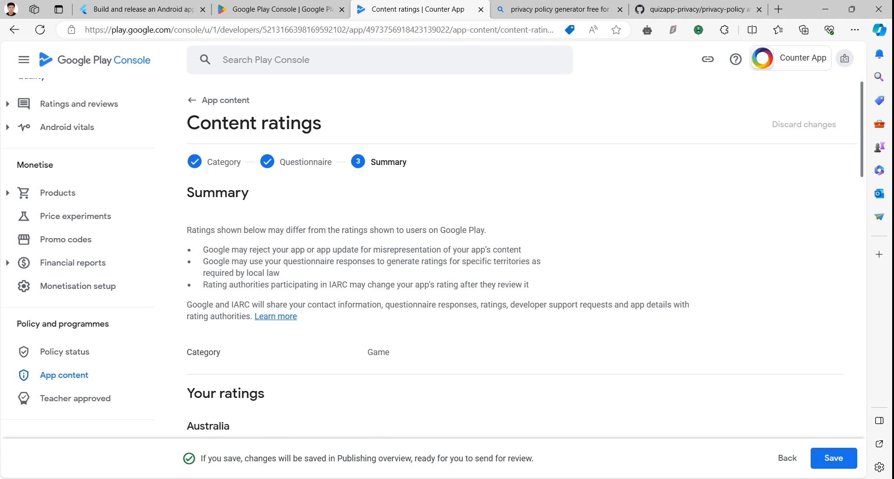
pyautogui.scroll(-3)
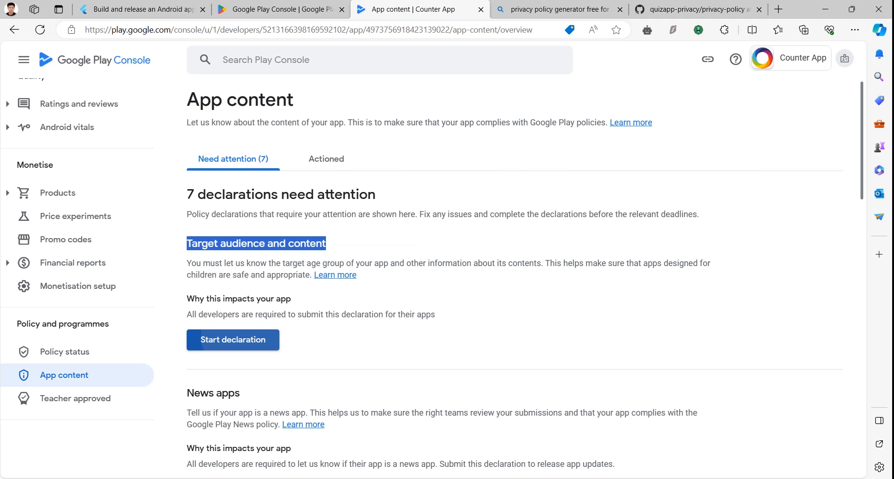
# - Declare the target audience as ages 16-17 and 18 and over, and save
pyautogui.click(233, 340)
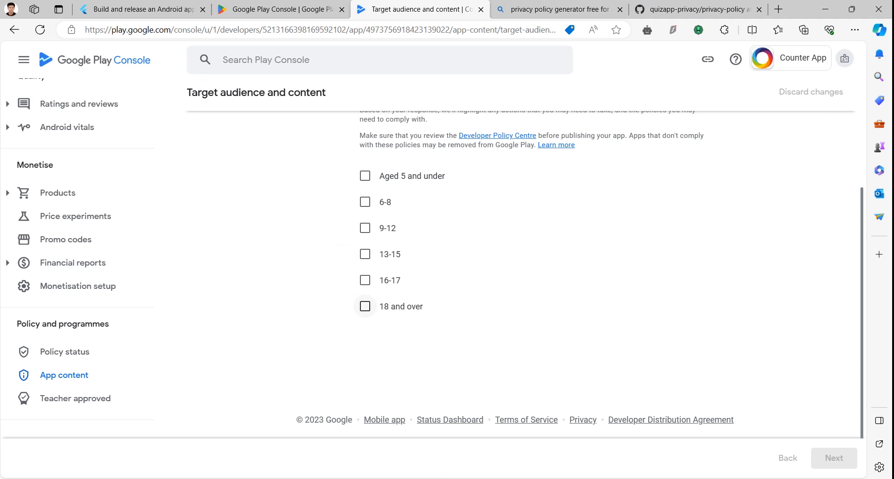
pyautogui.click(365, 306)
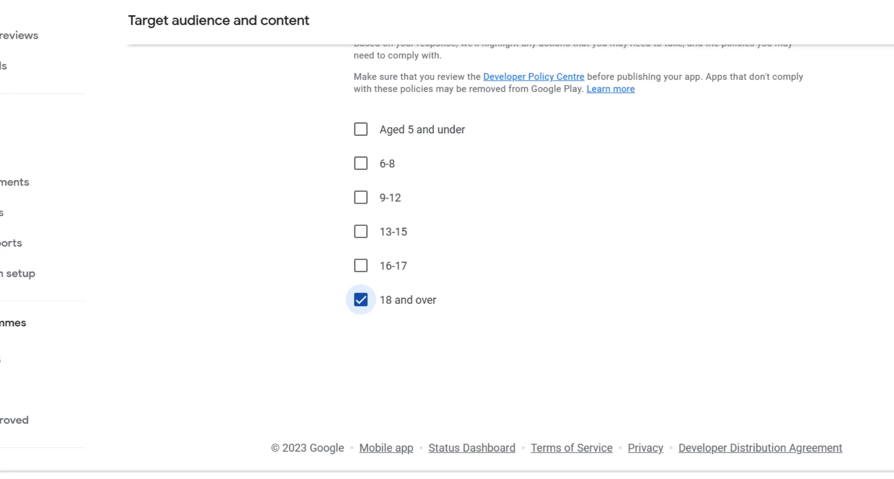
pyautogui.click(360, 266)
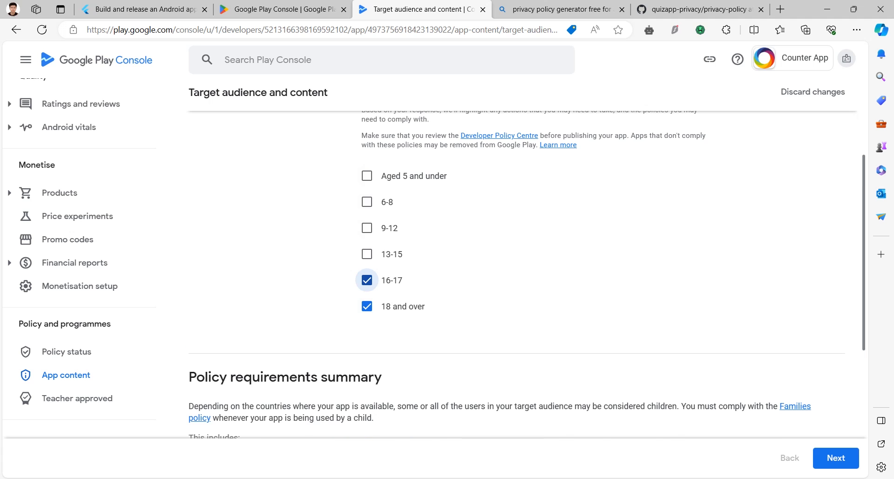
pyautogui.click(836, 457)
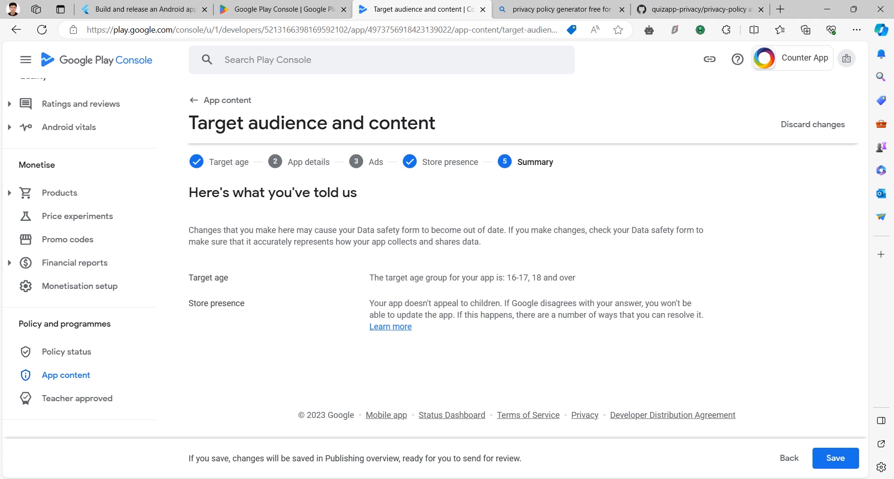
pyautogui.click(835, 458)
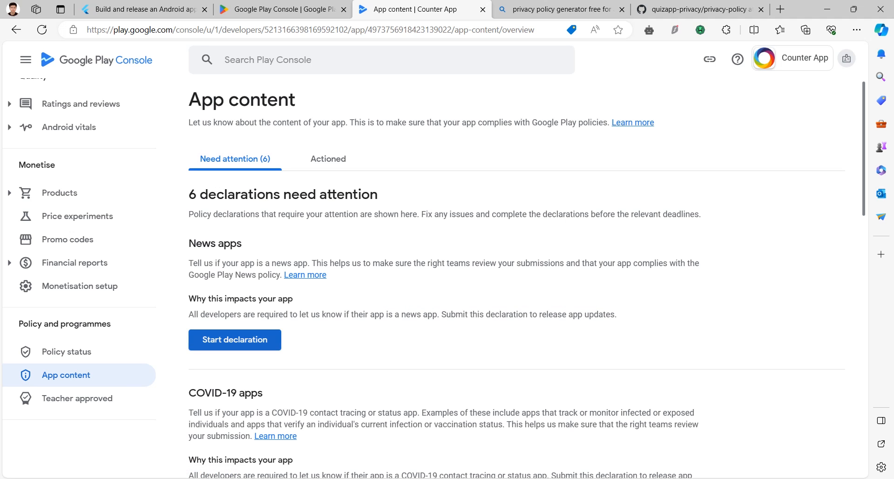
# - Declare Counter App is neither a news app nor a publicly available COVID-19 app
pyautogui.click(235, 340)
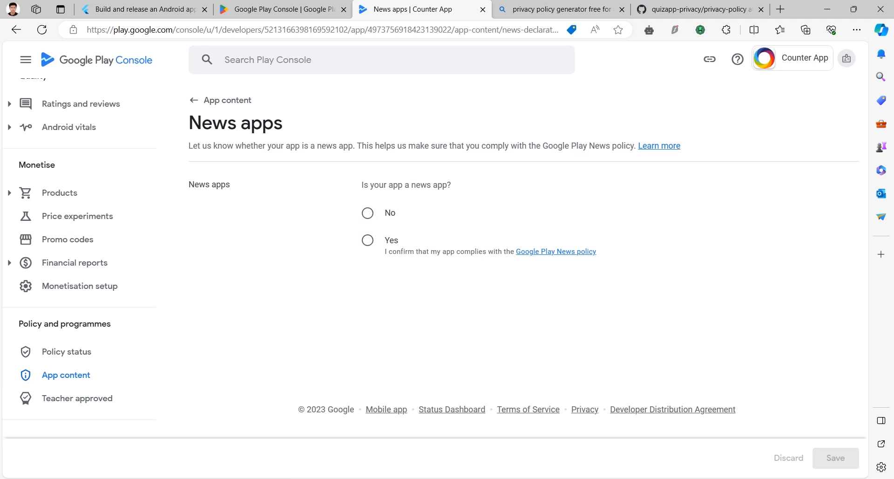
pyautogui.click(368, 213)
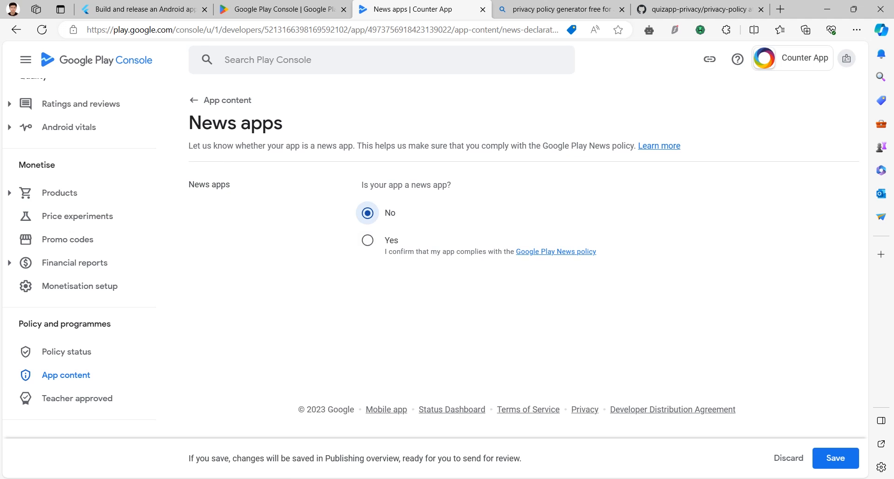
pyautogui.click(194, 100)
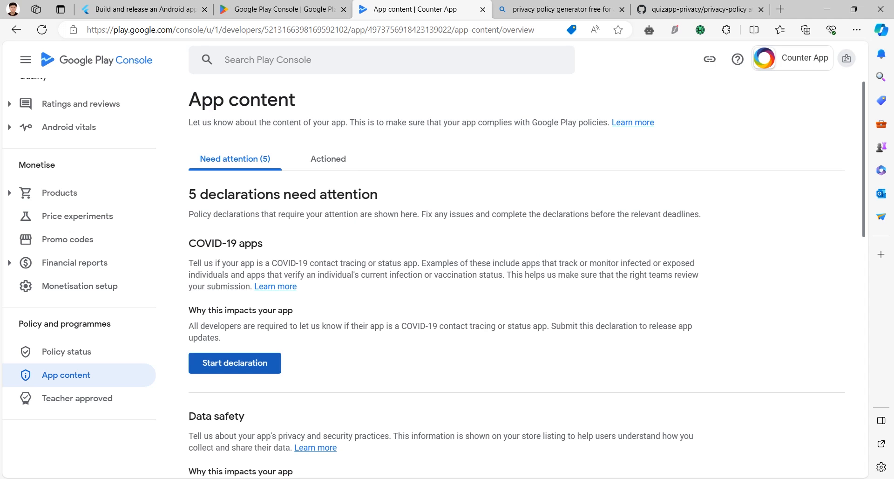
pyautogui.click(235, 362)
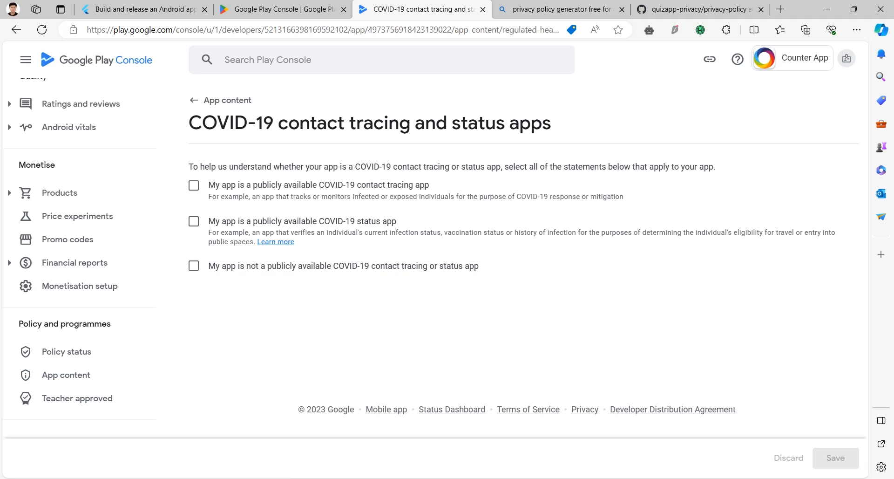
pyautogui.click(193, 266)
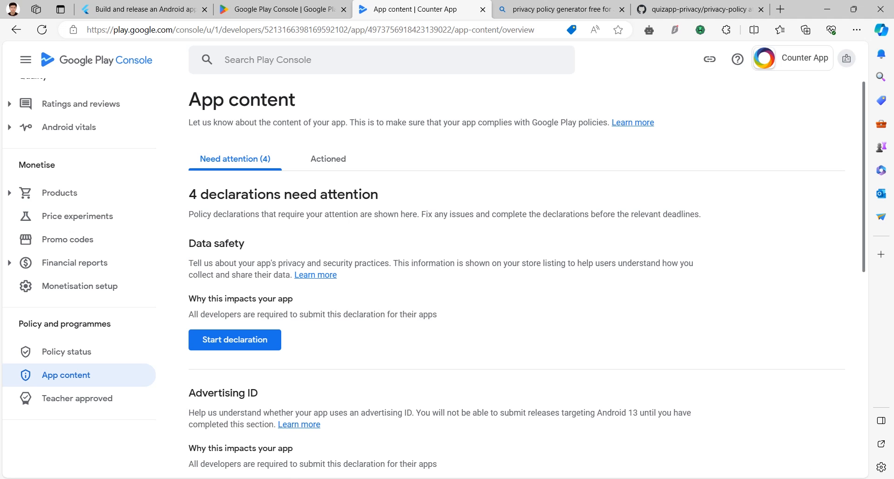
# - Submit the Data safety form stating Counter App collects no user data
pyautogui.click(235, 340)
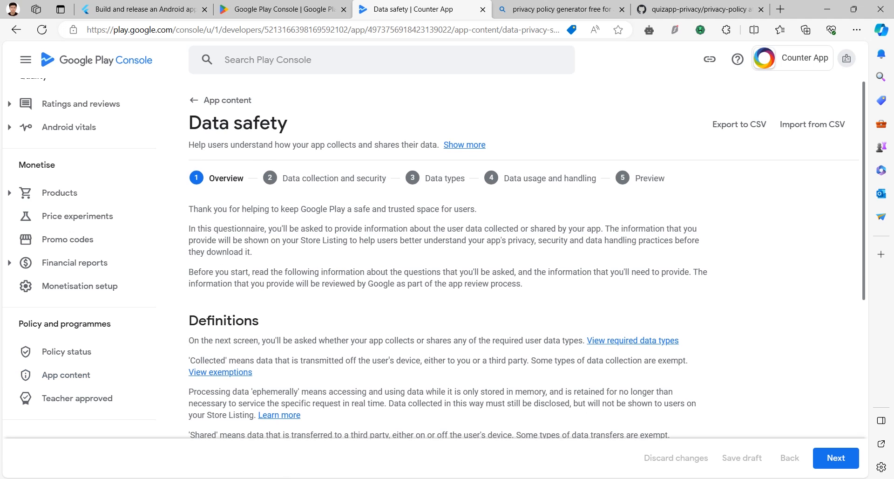
pyautogui.scroll(-3)
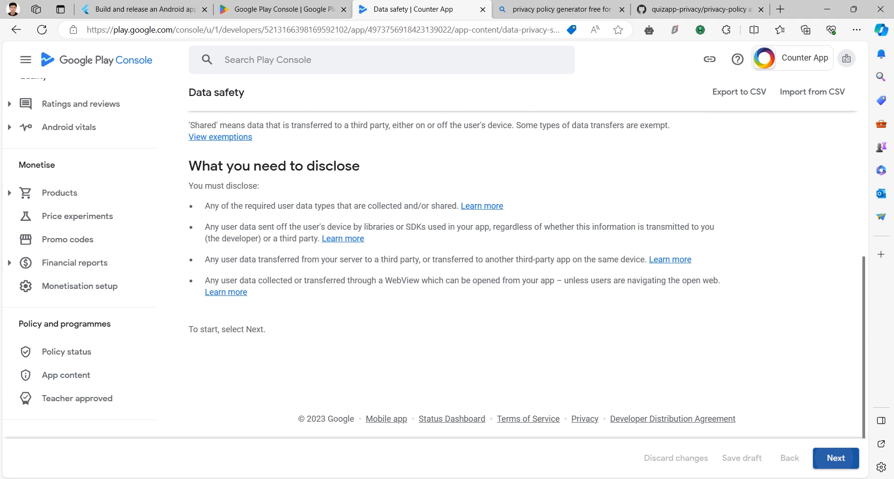
pyautogui.click(837, 458)
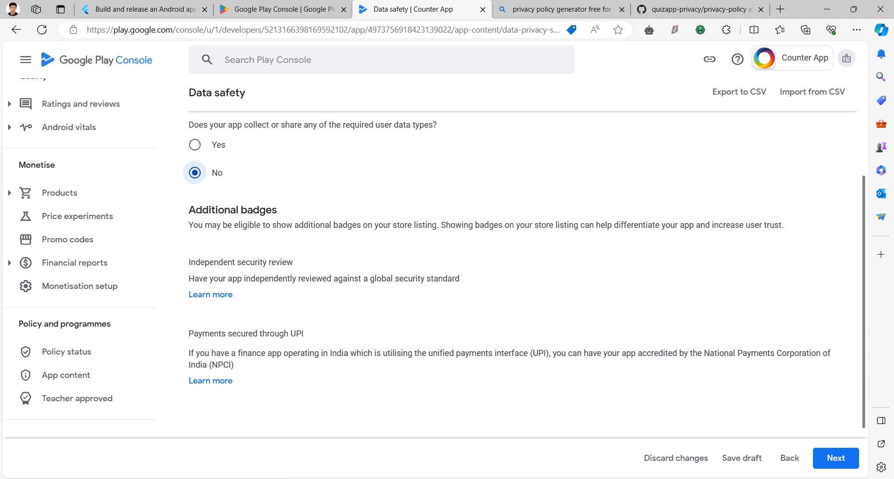
pyautogui.click(836, 457)
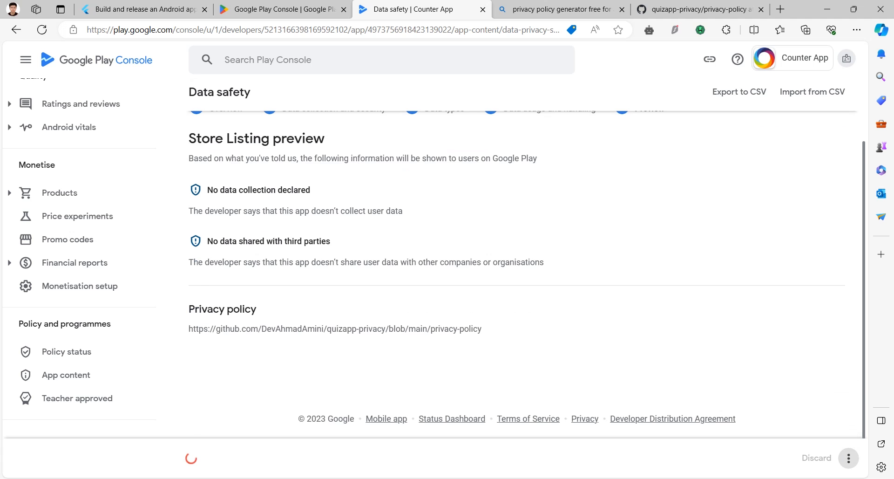
pyautogui.click(66, 375)
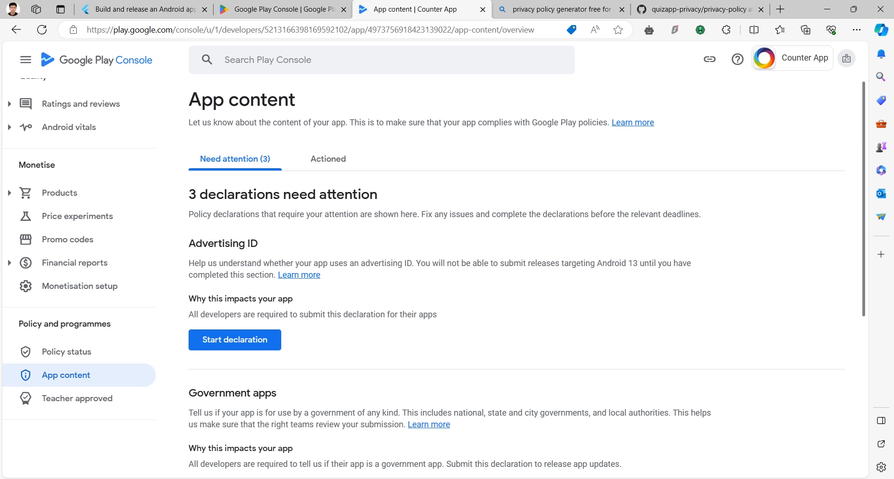
# - Answer the Advertising ID declaration and declare Counter App is not a government app
pyautogui.click(235, 339)
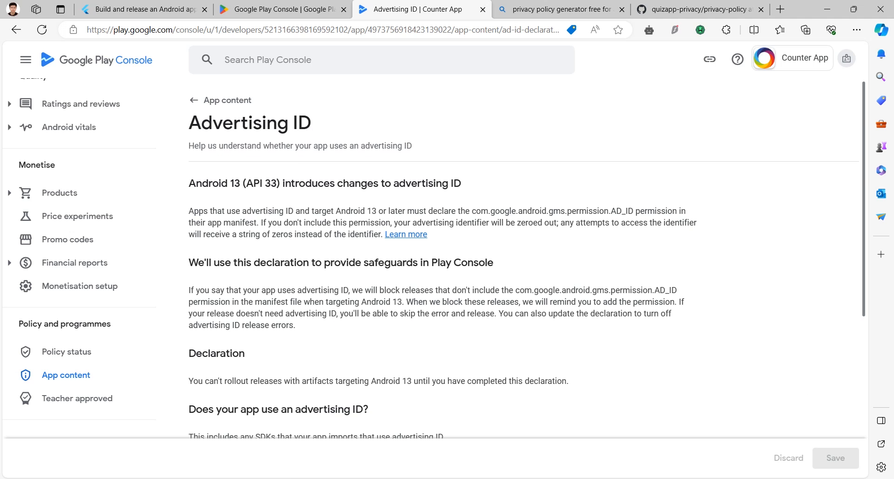
pyautogui.scroll(-3)
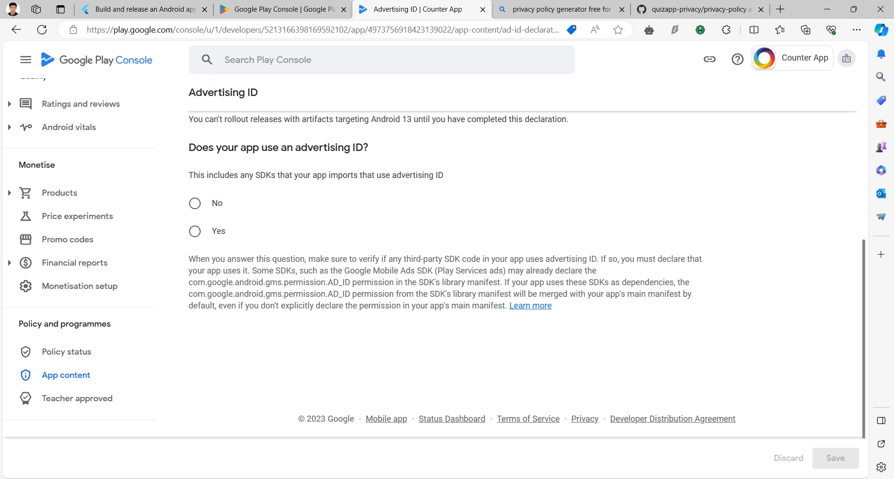
pyautogui.click(195, 203)
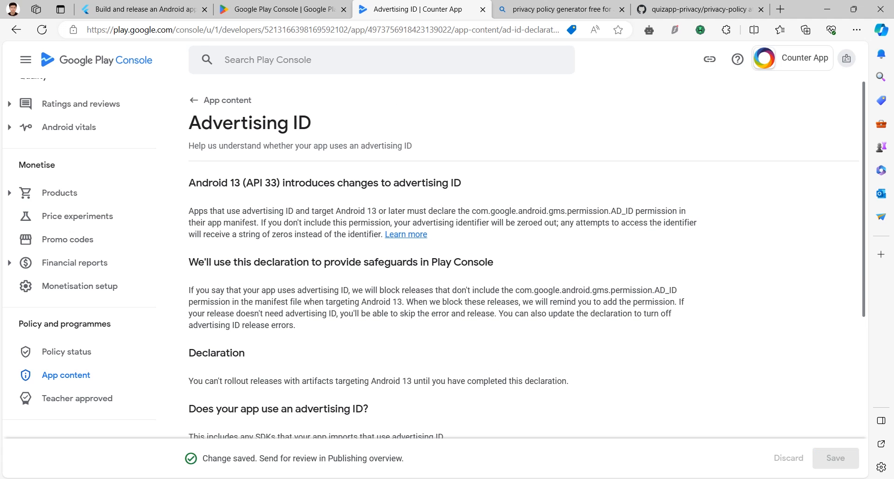
pyautogui.click(192, 100)
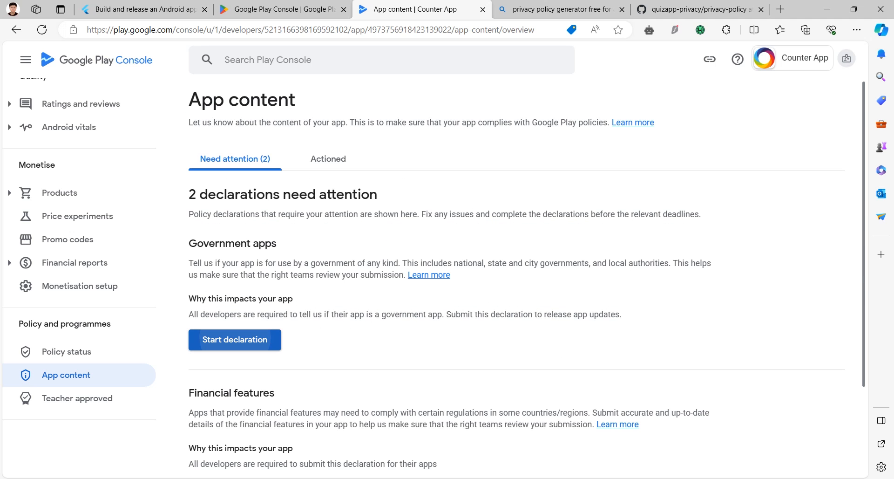
pyautogui.click(235, 340)
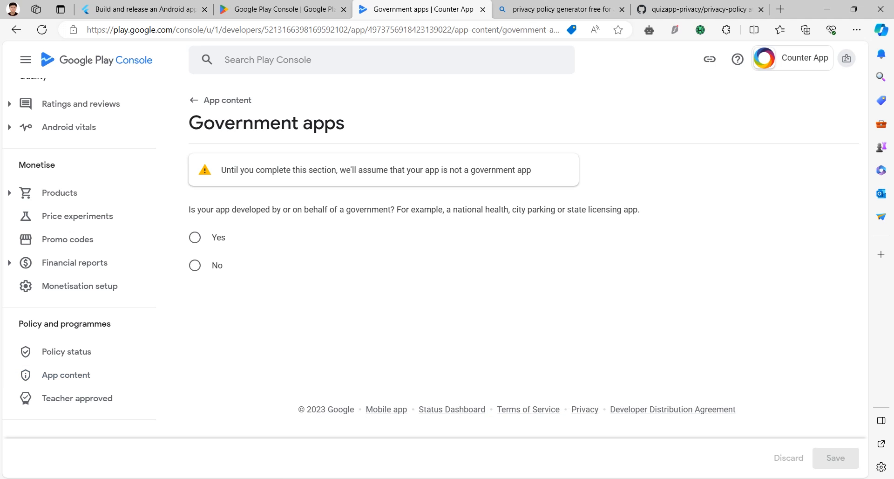
pyautogui.click(195, 265)
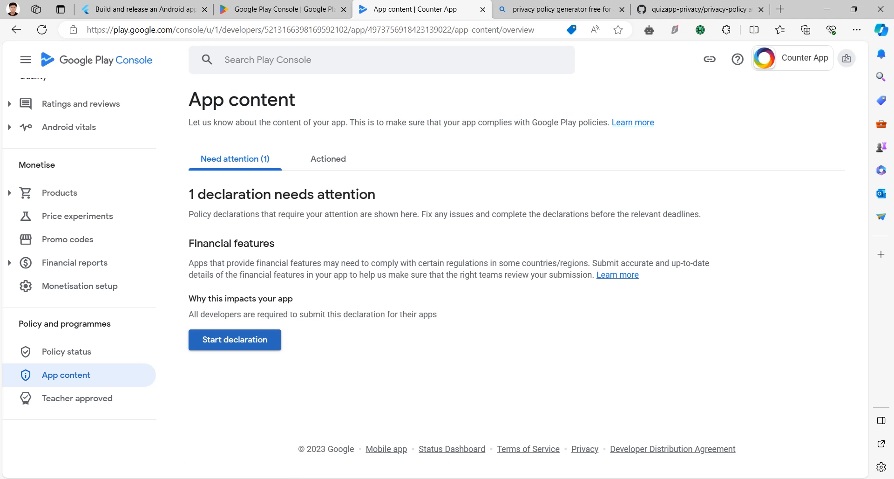
# - Declare in Financial features that the app doesn't provide any financial features, then return to App content
pyautogui.click(235, 339)
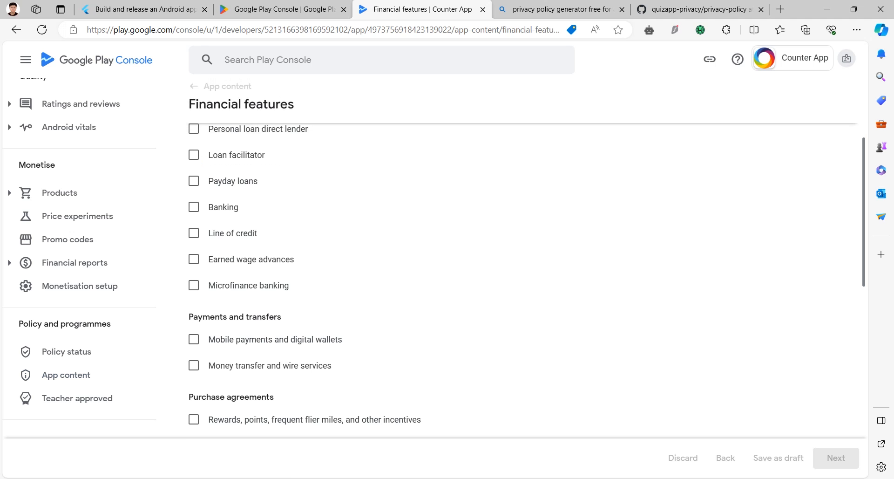
pyautogui.scroll(-3)
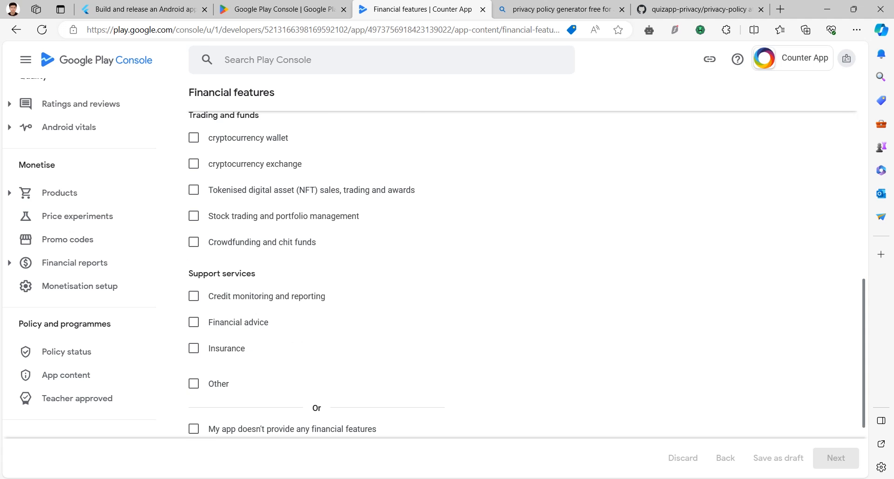
pyautogui.scroll(-3)
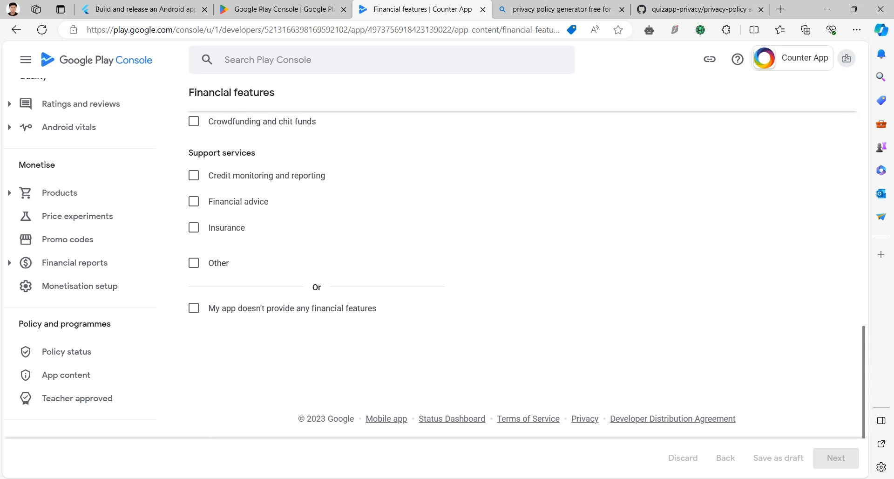
pyautogui.click(193, 308)
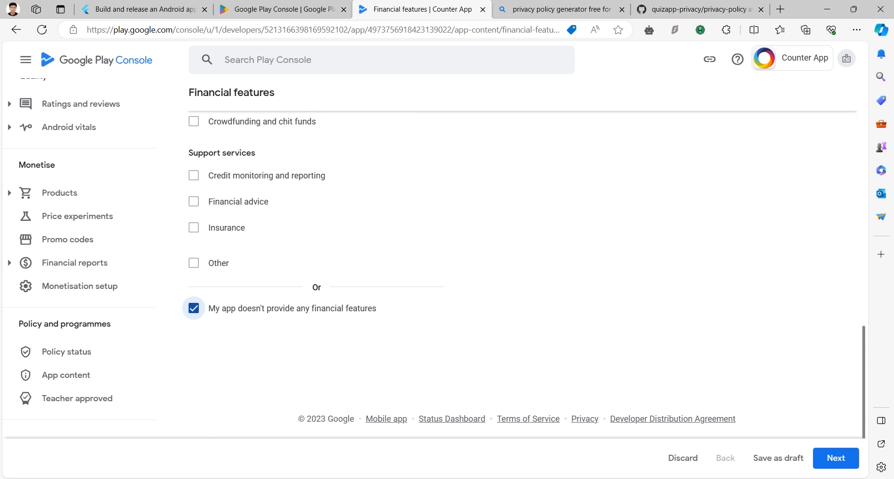
pyautogui.click(836, 457)
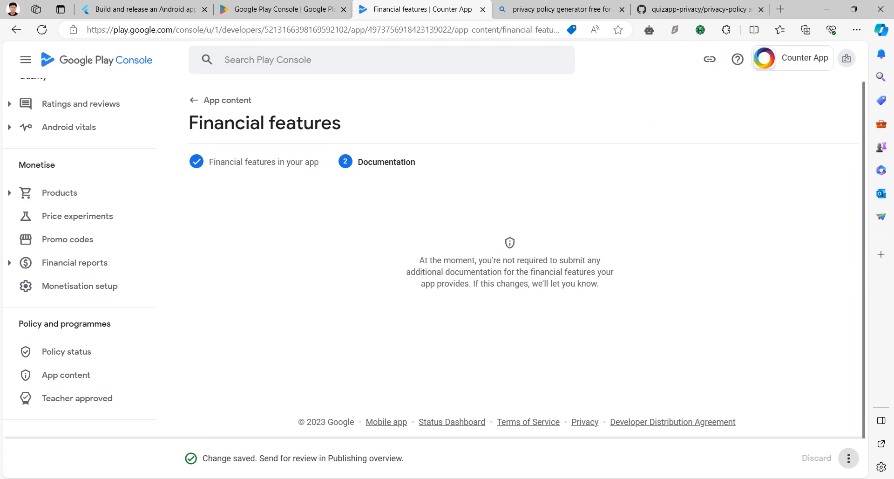
pyautogui.click(66, 375)
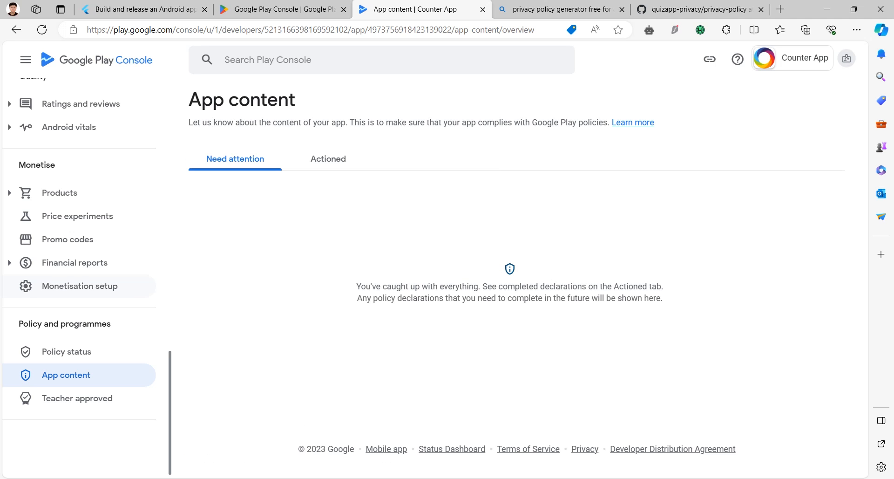
pyautogui.click(63, 179)
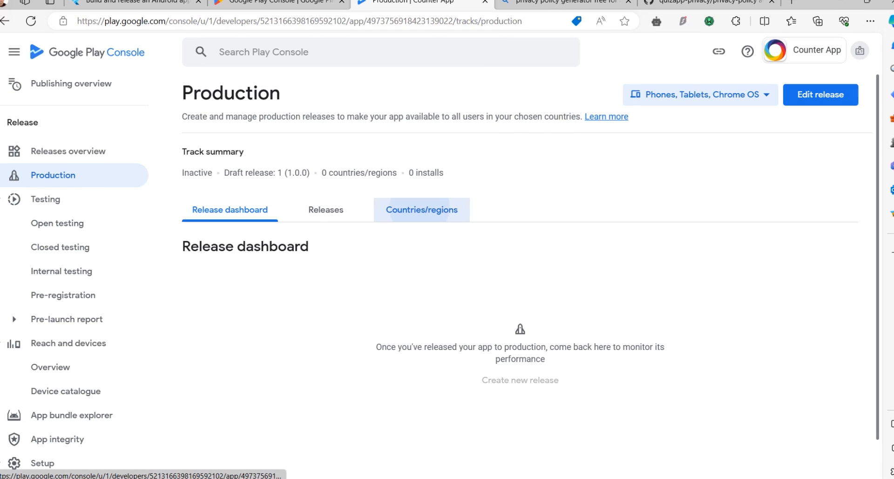
# - Send Counter App's 14 pending changes for review from the Publishing overview
pyautogui.click(422, 210)
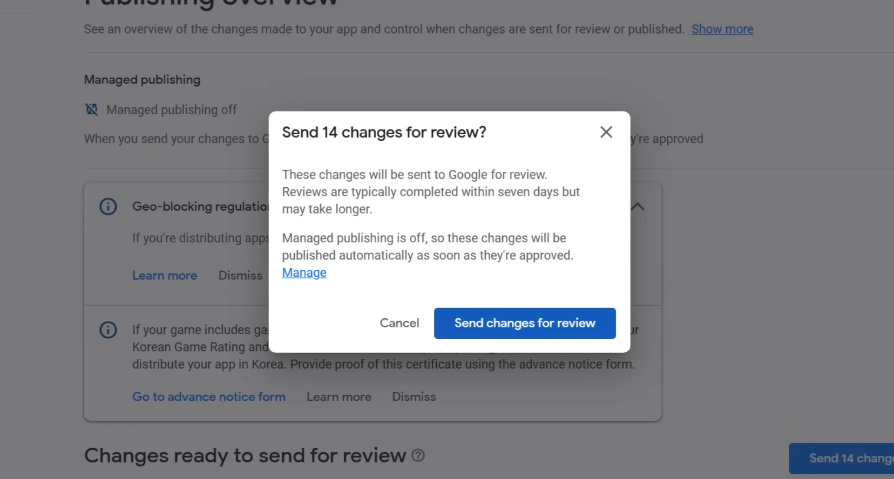
pyautogui.click(524, 323)
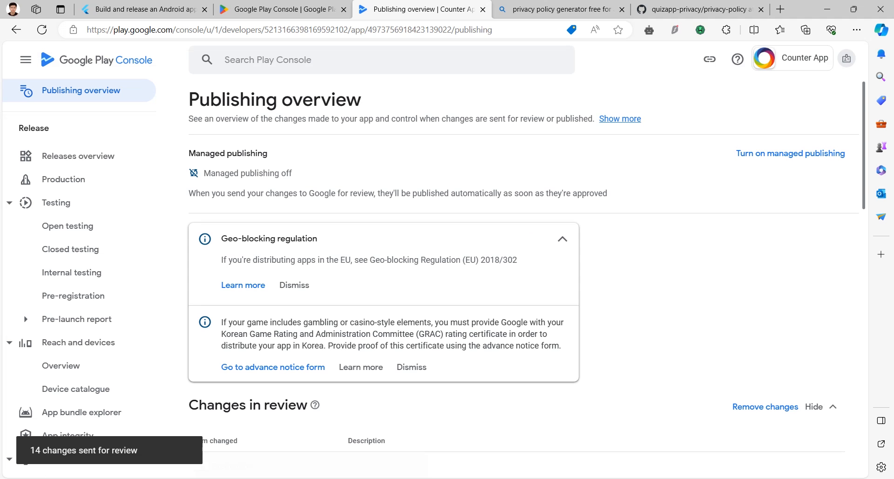